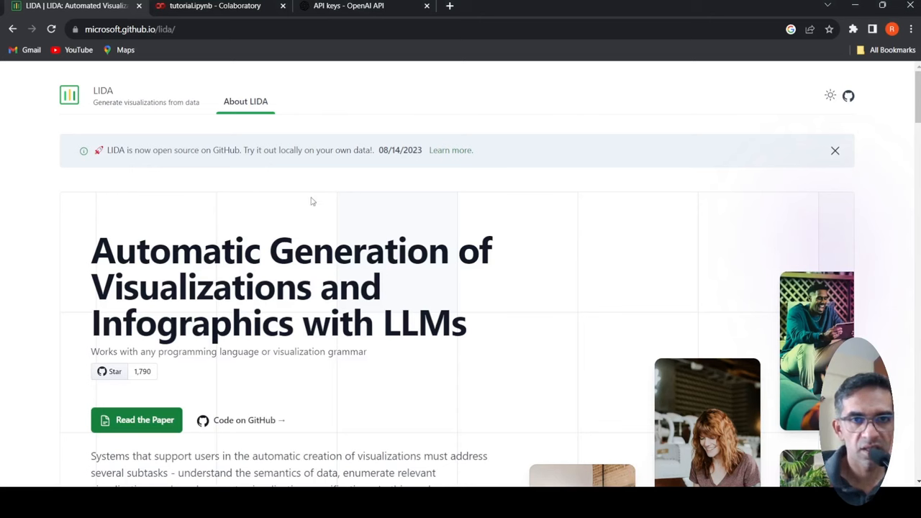
mouse_move(279, 202)
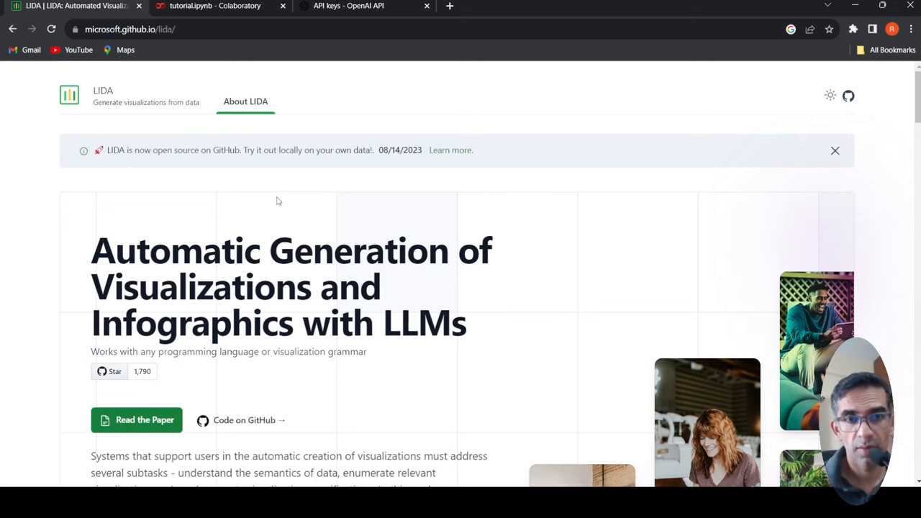
mouse_move(393, 282)
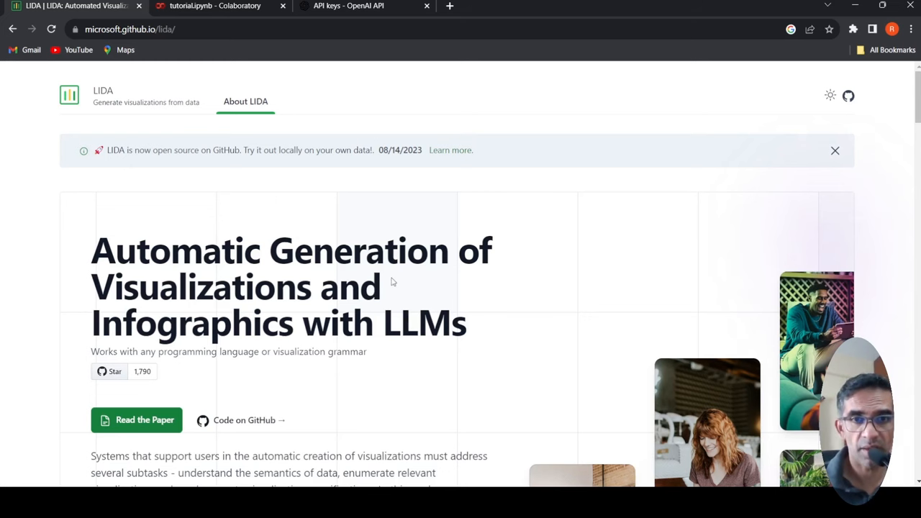
Step: Scroll the LIDA page down until the Architecture for LIDA diagram is fully visible
scroll(down, 3)
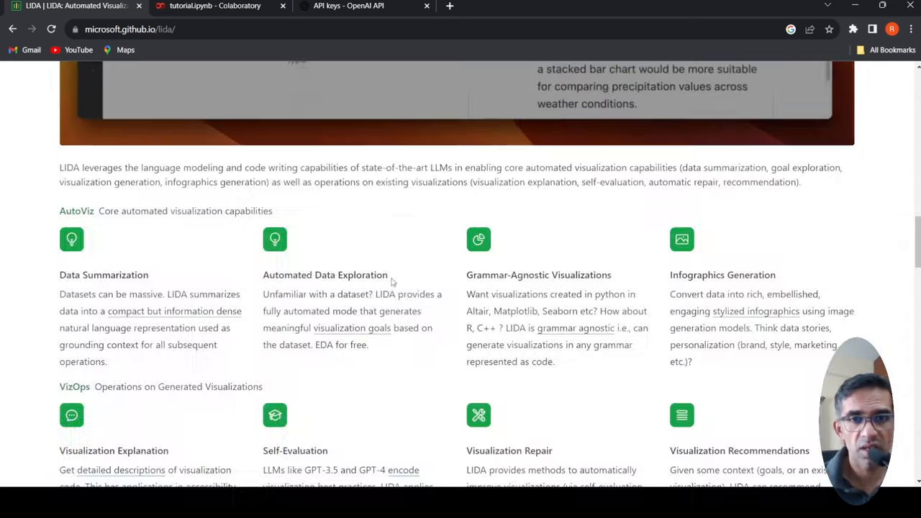
scroll(down, 3)
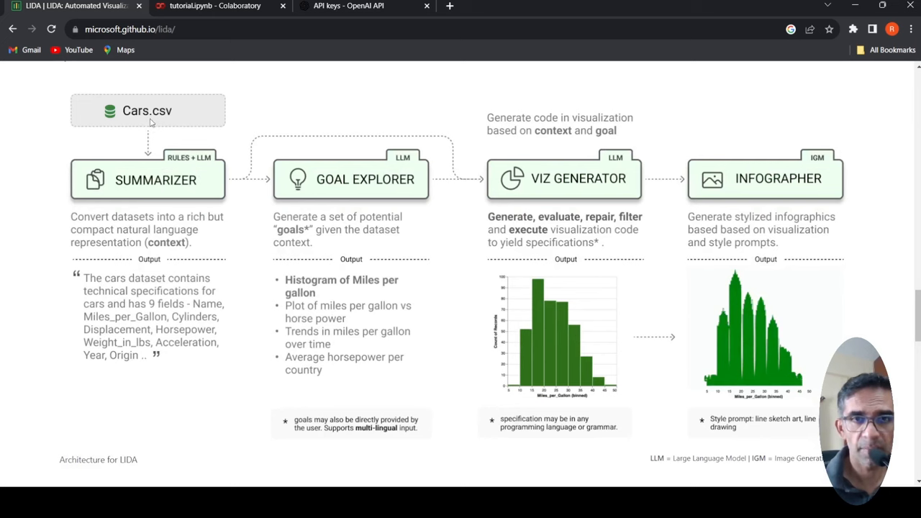
mouse_move(213, 193)
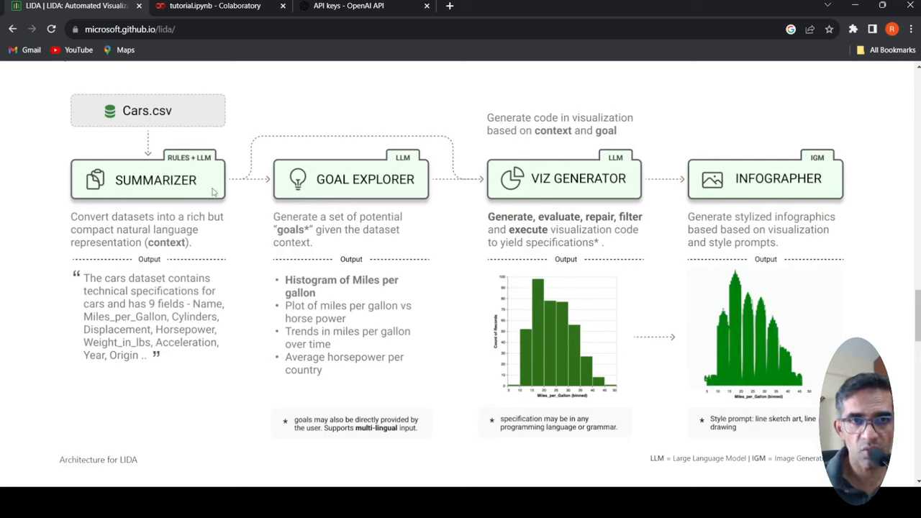
mouse_move(551, 190)
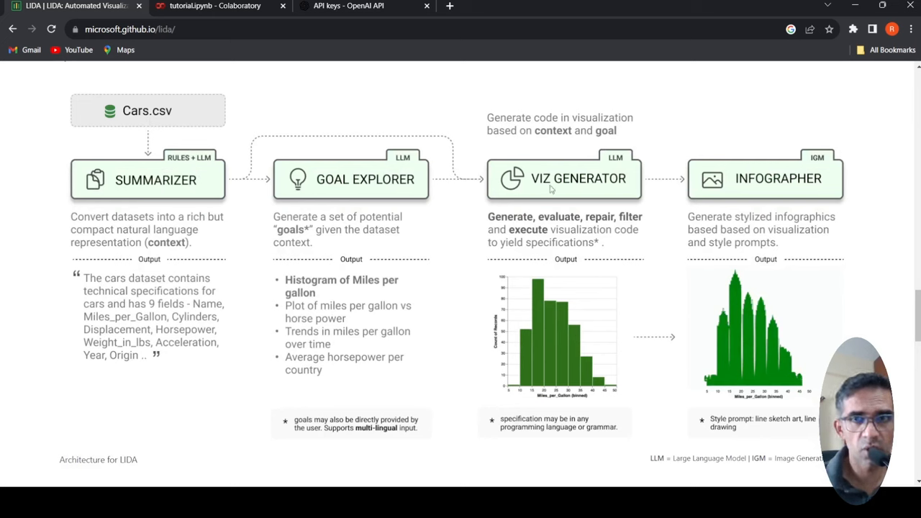
mouse_move(839, 194)
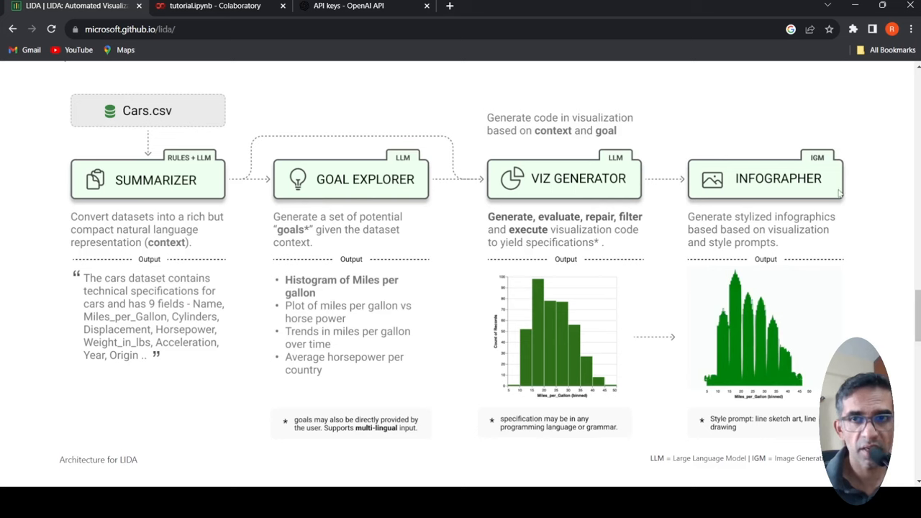
mouse_move(133, 178)
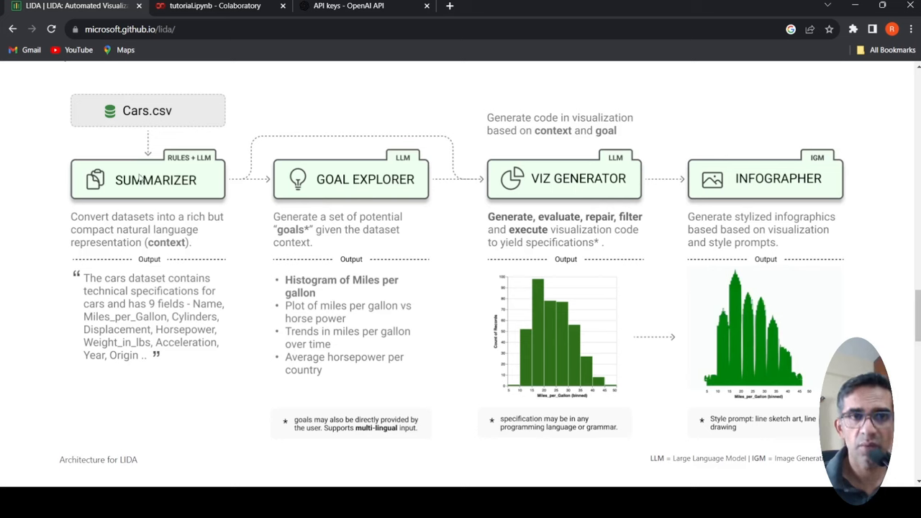
mouse_move(153, 251)
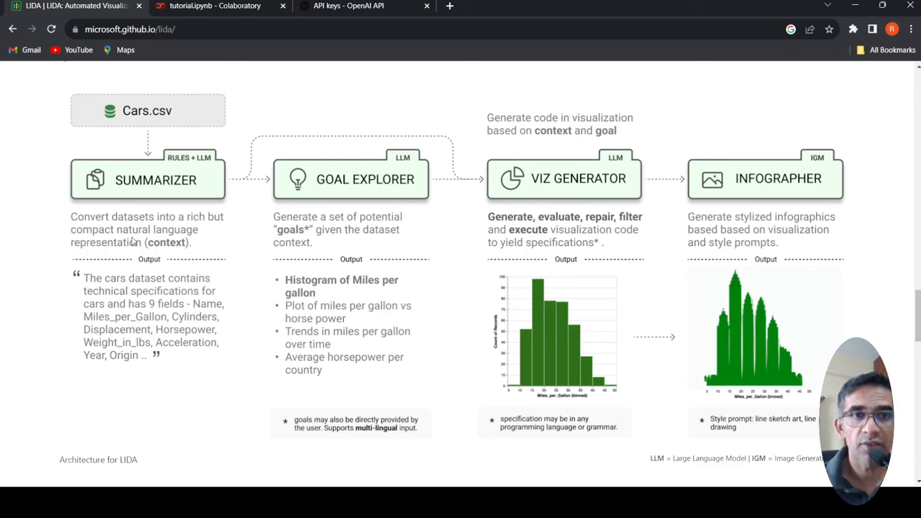
mouse_move(172, 248)
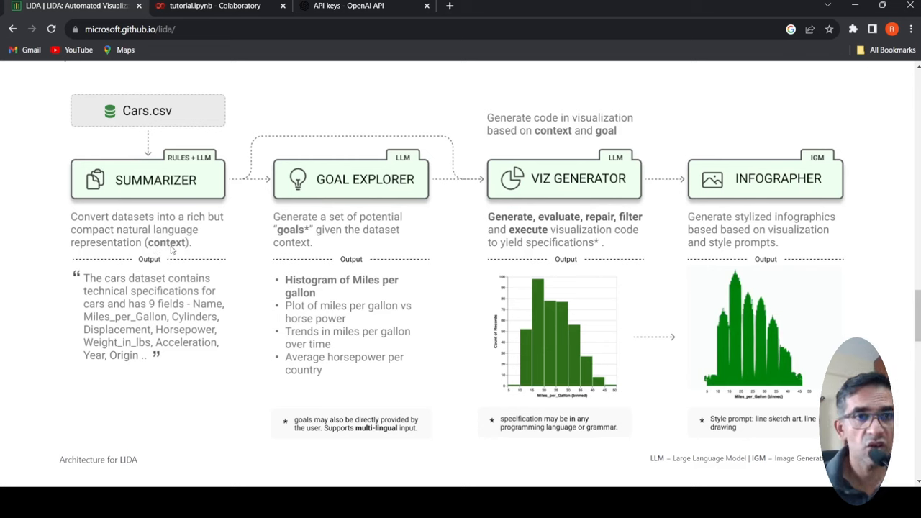
mouse_move(159, 136)
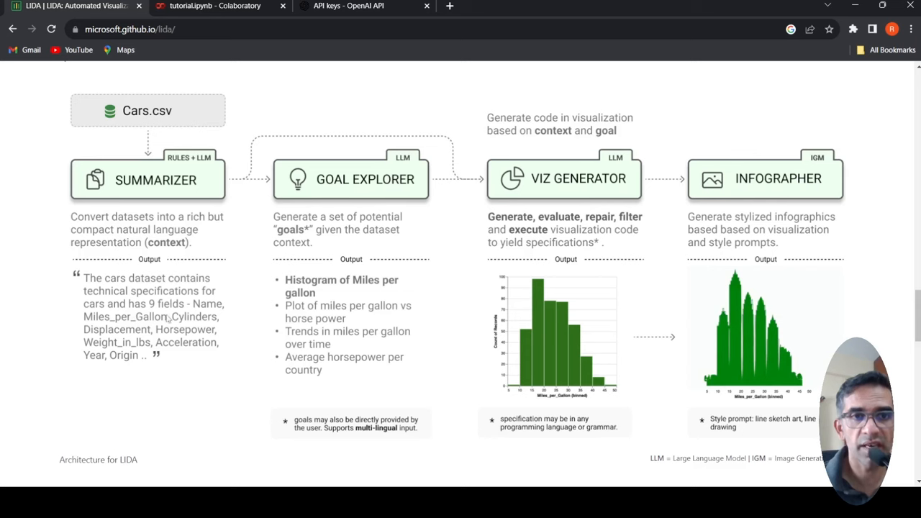
mouse_move(568, 190)
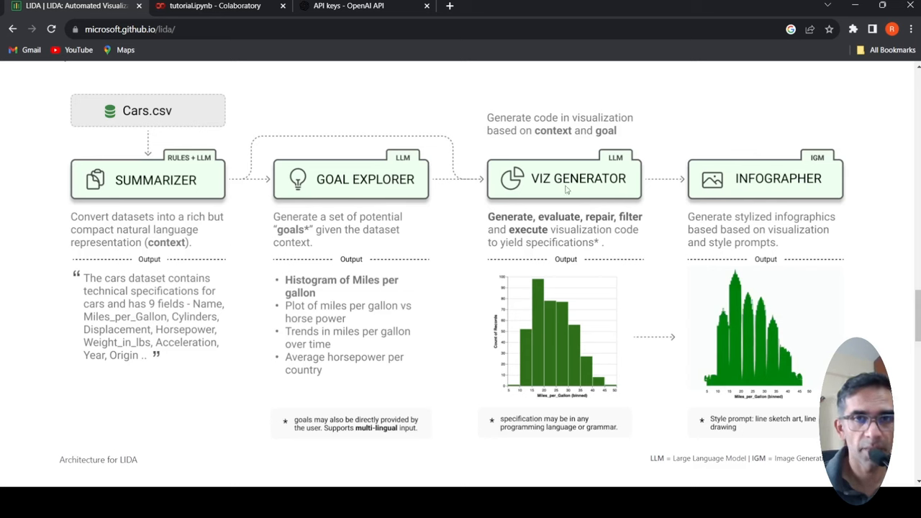
mouse_move(372, 196)
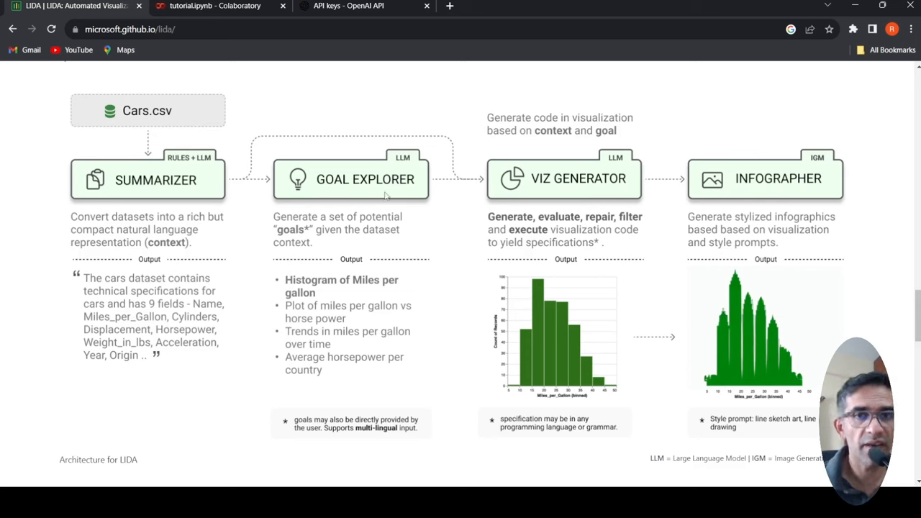
mouse_move(350, 188)
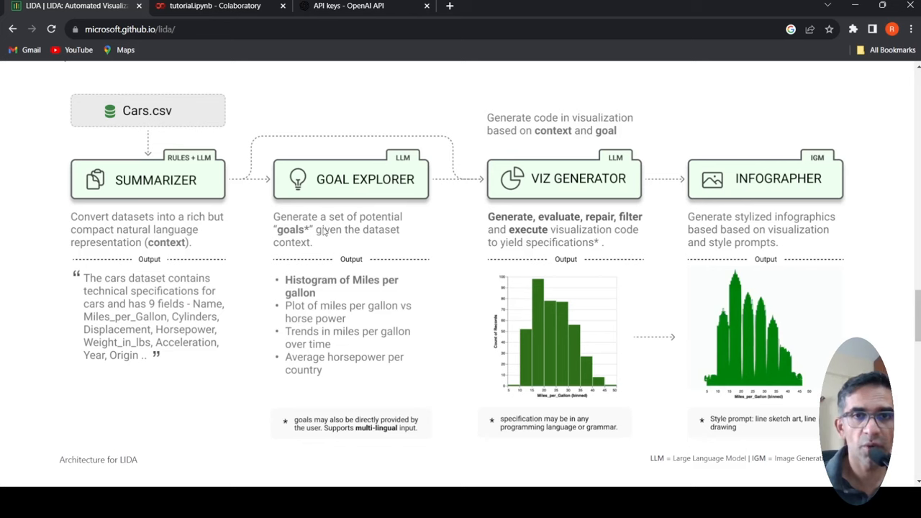
mouse_move(201, 245)
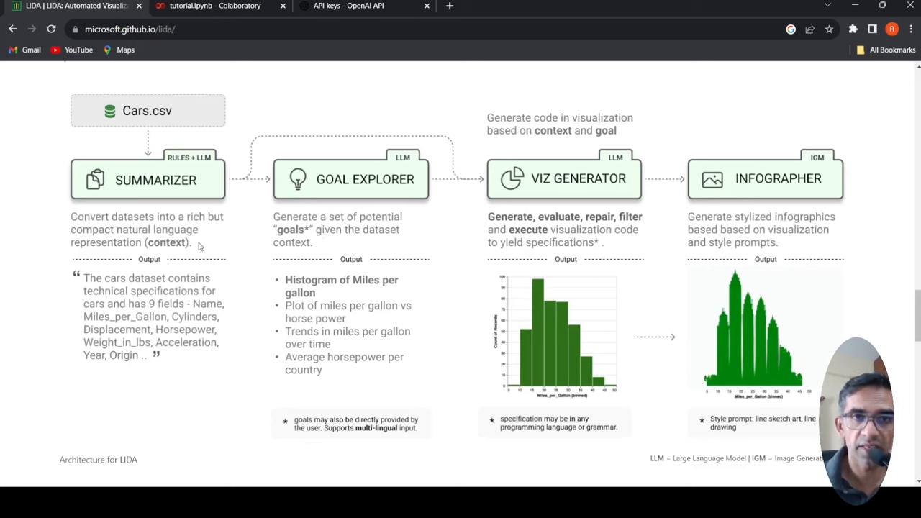
mouse_move(338, 297)
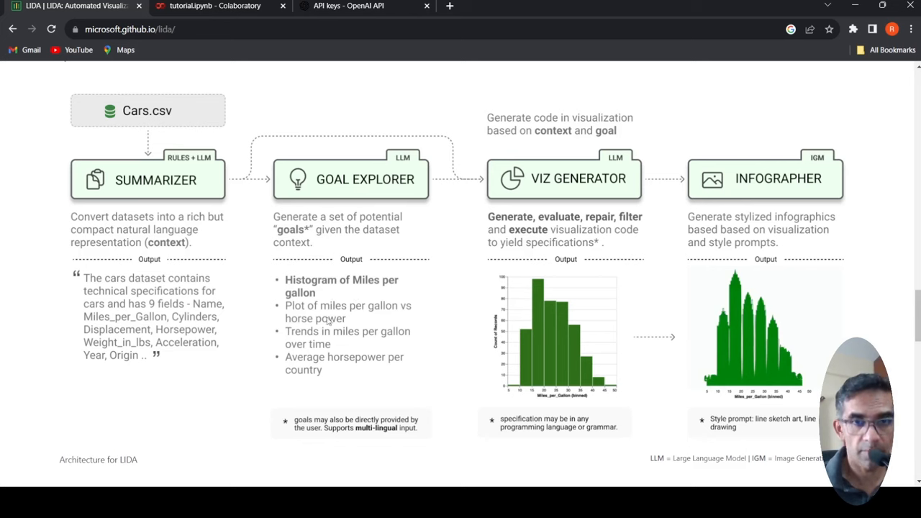
mouse_move(362, 339)
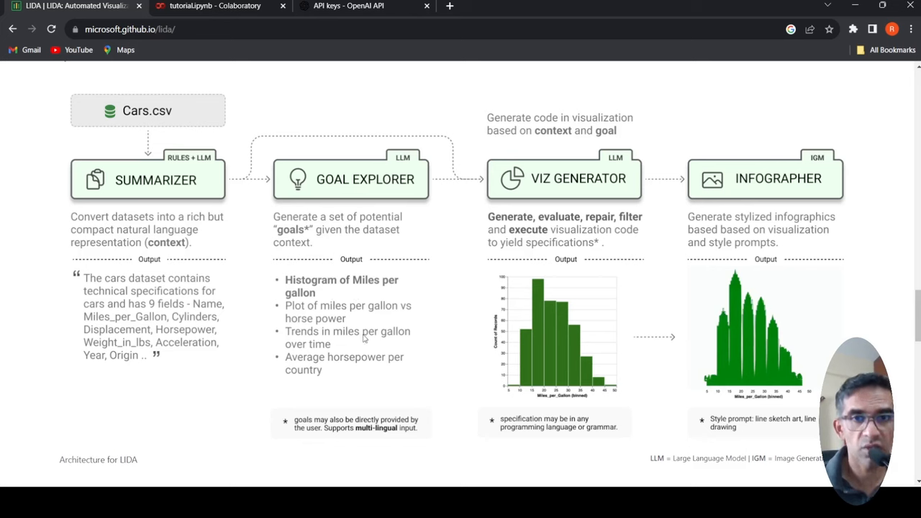
mouse_move(571, 196)
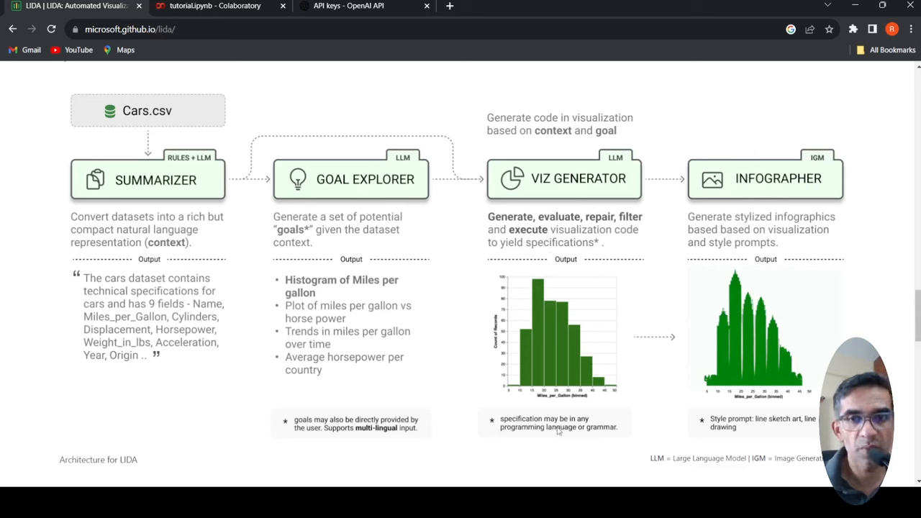
mouse_move(582, 434)
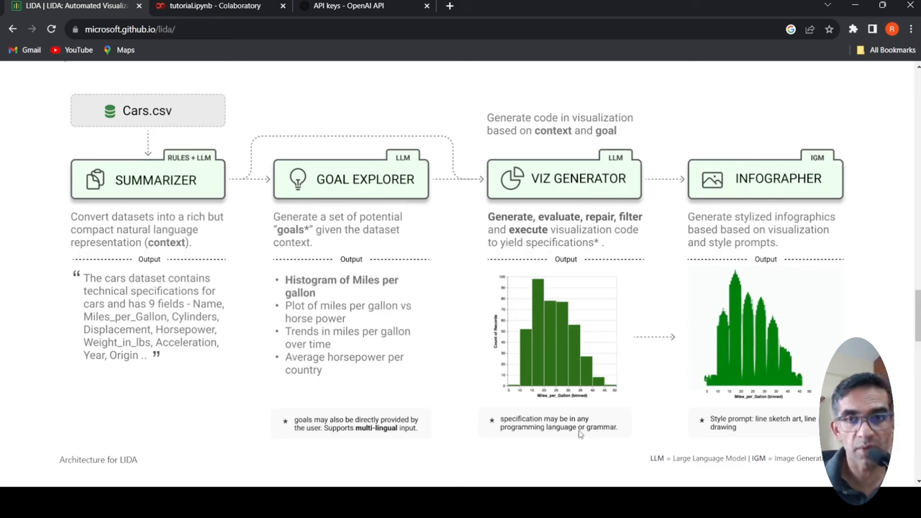
mouse_move(665, 229)
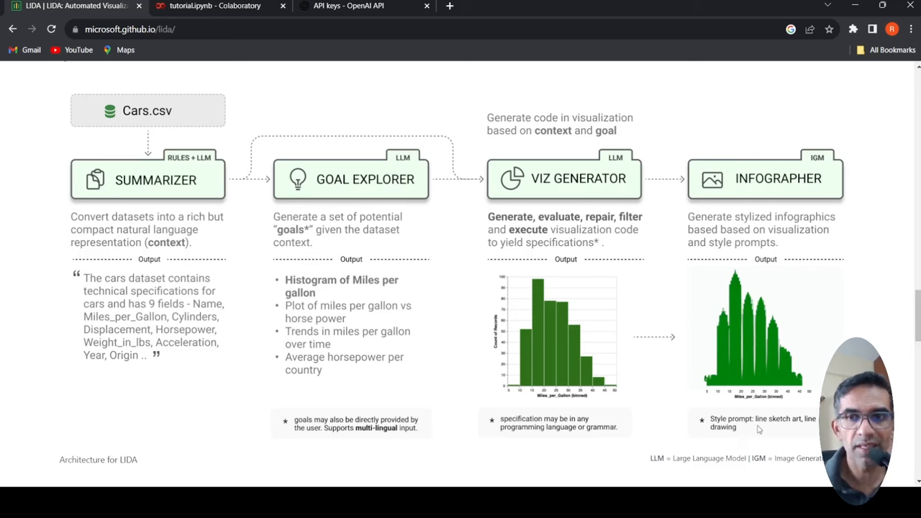
mouse_move(392, 359)
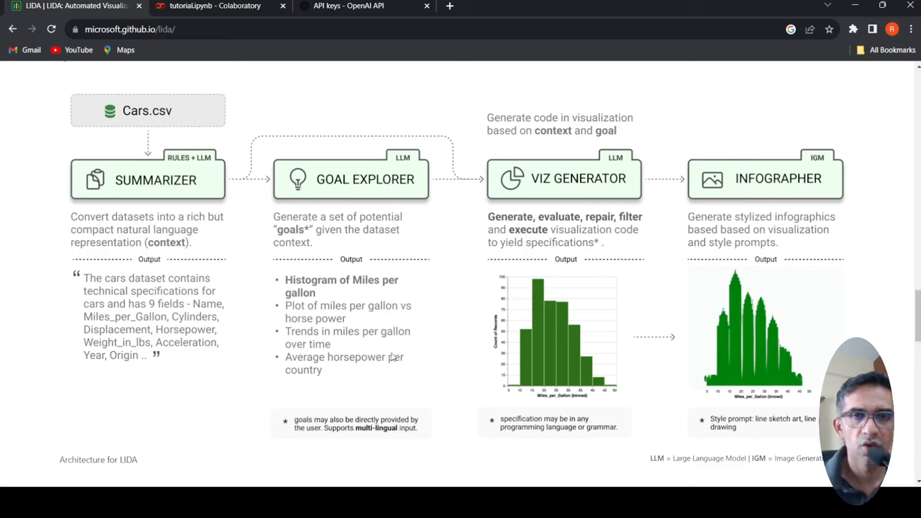
mouse_move(469, 205)
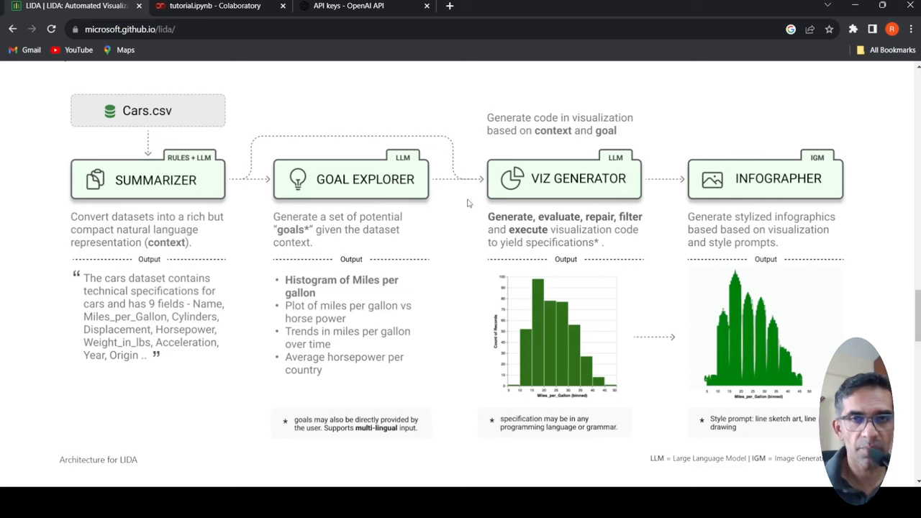
mouse_move(314, 207)
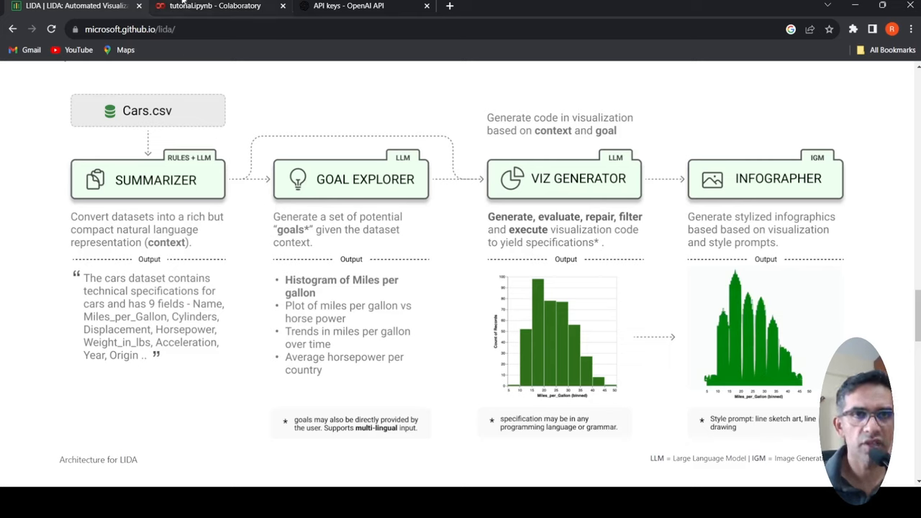
click(208, 6)
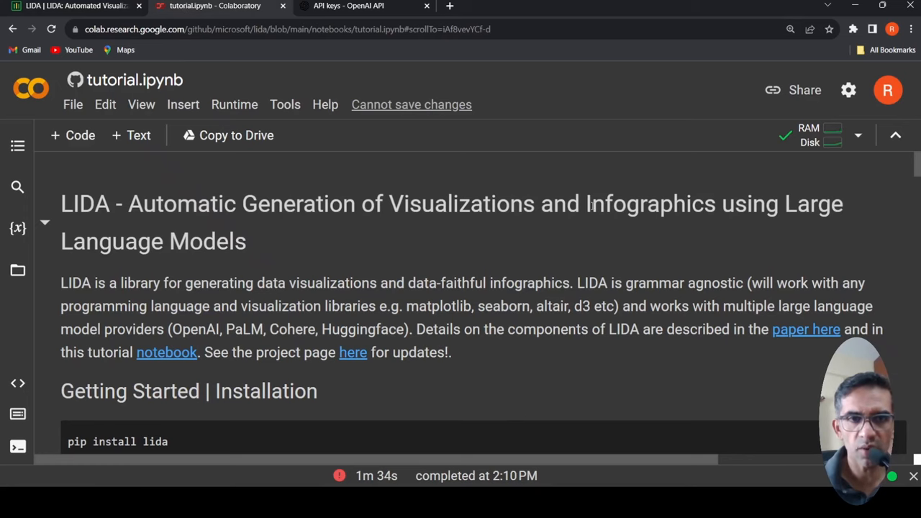
scroll(down, 3)
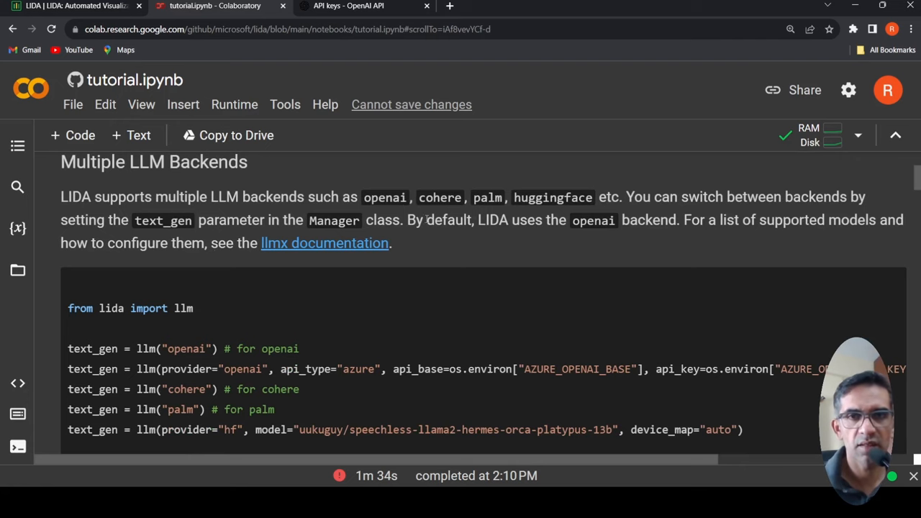
mouse_move(408, 211)
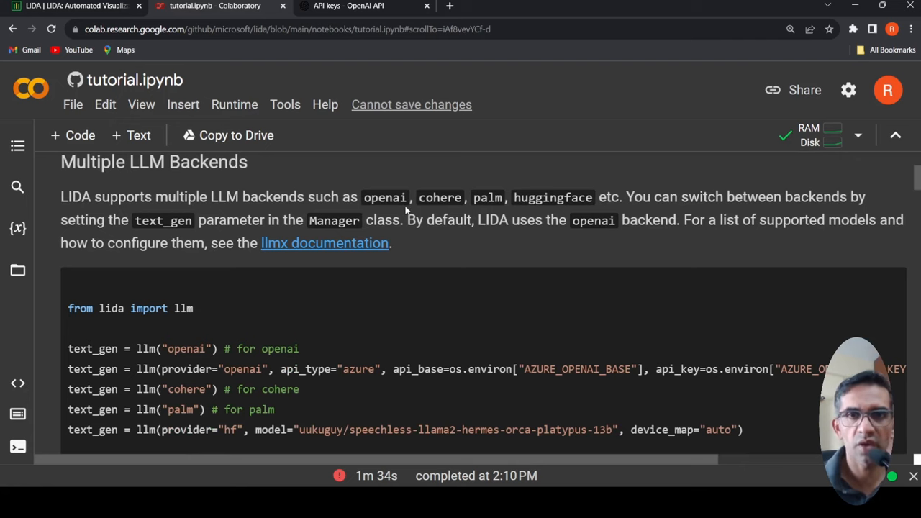
scroll(down, 3)
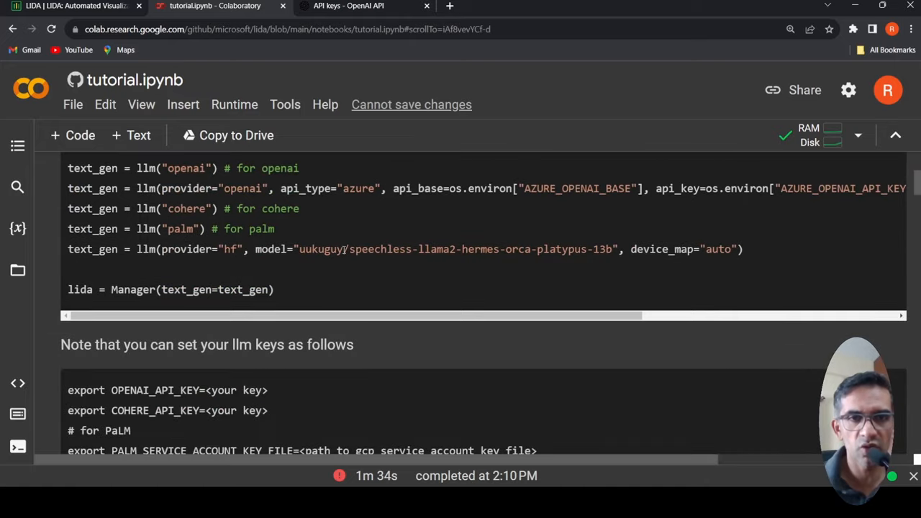
scroll(down, 3)
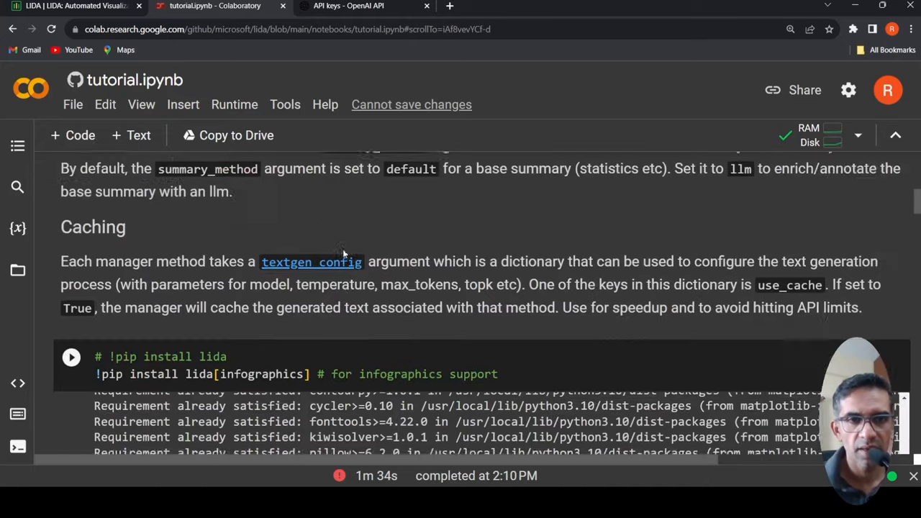
scroll(down, 3)
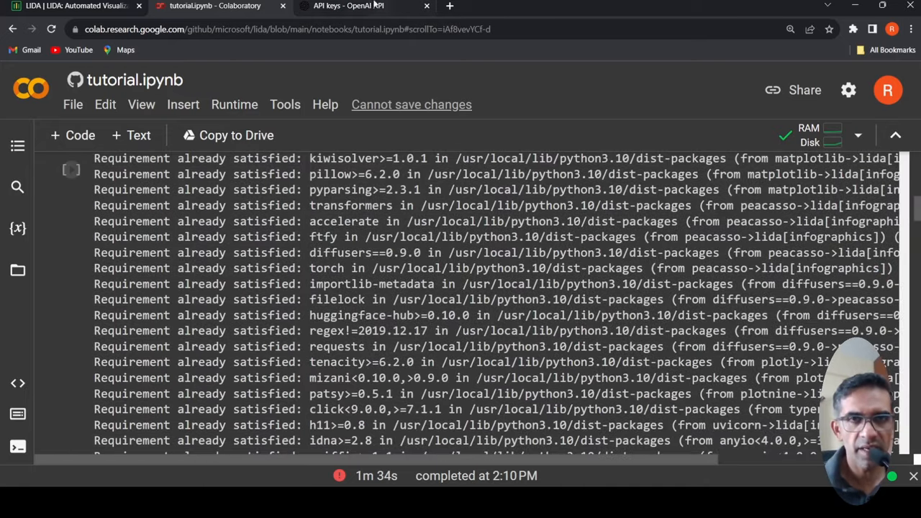
click(345, 6)
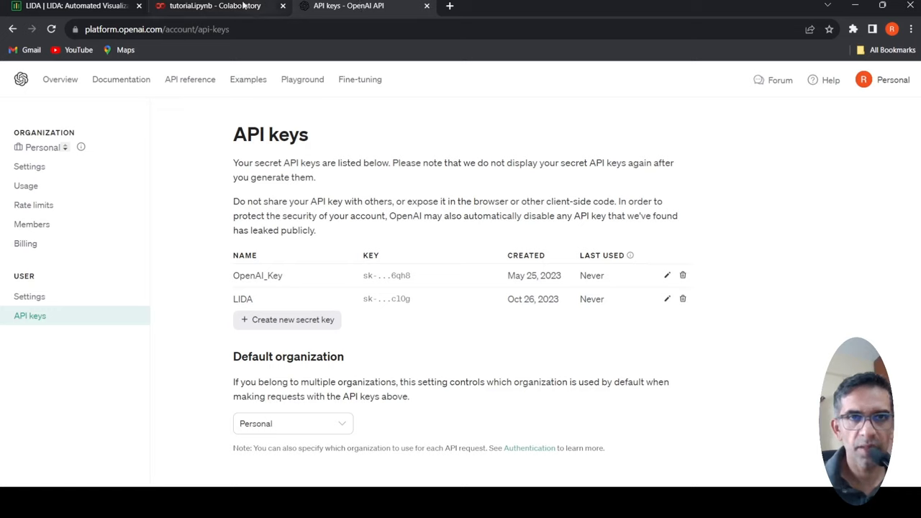
click(209, 6)
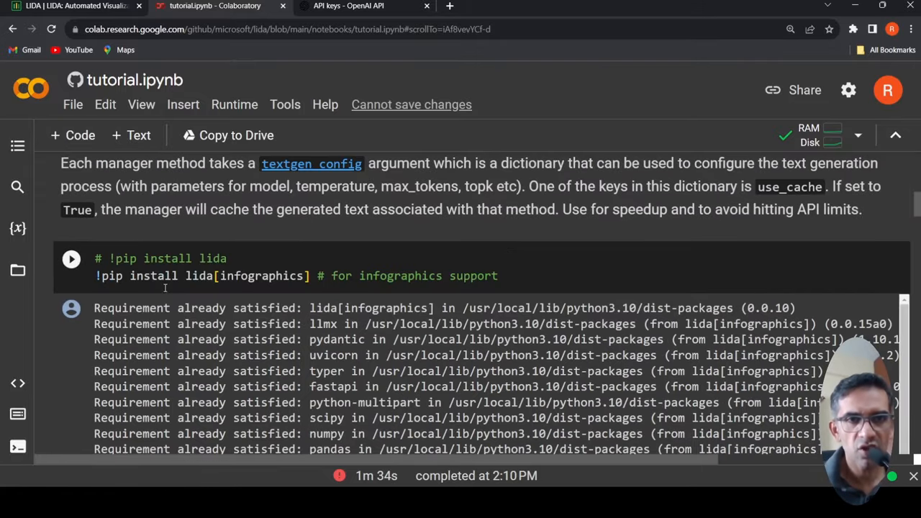
mouse_move(490, 253)
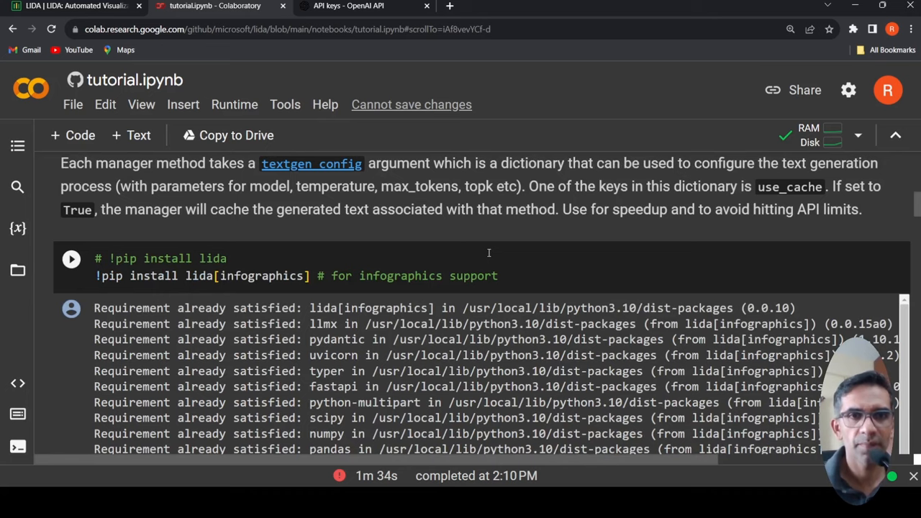
Step: Reach the Summarize Data, Generate Goals cell, briefly checking the LIDA overview page on the way
scroll(down, 3)
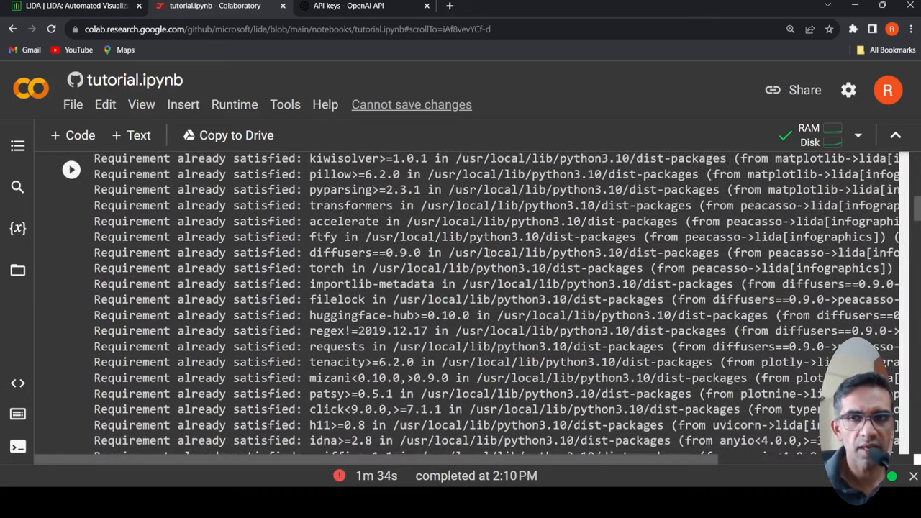
scroll(down, 3)
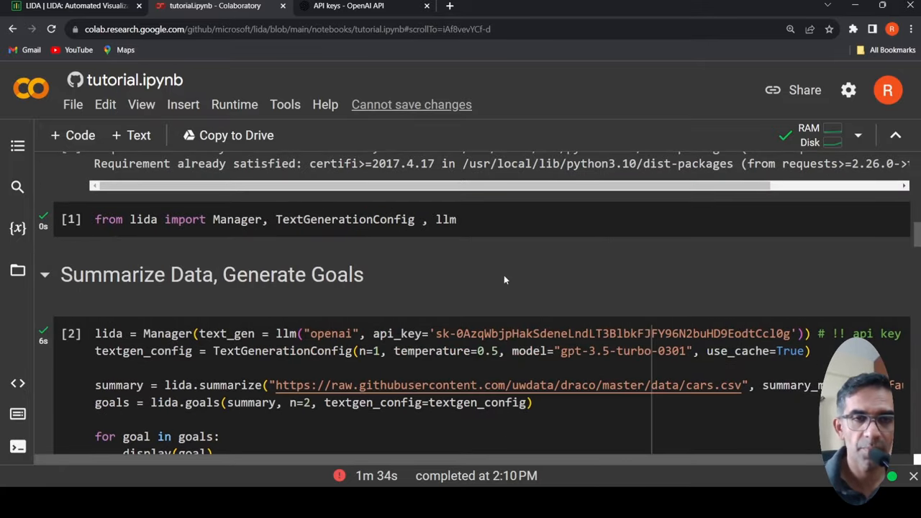
mouse_move(70, 219)
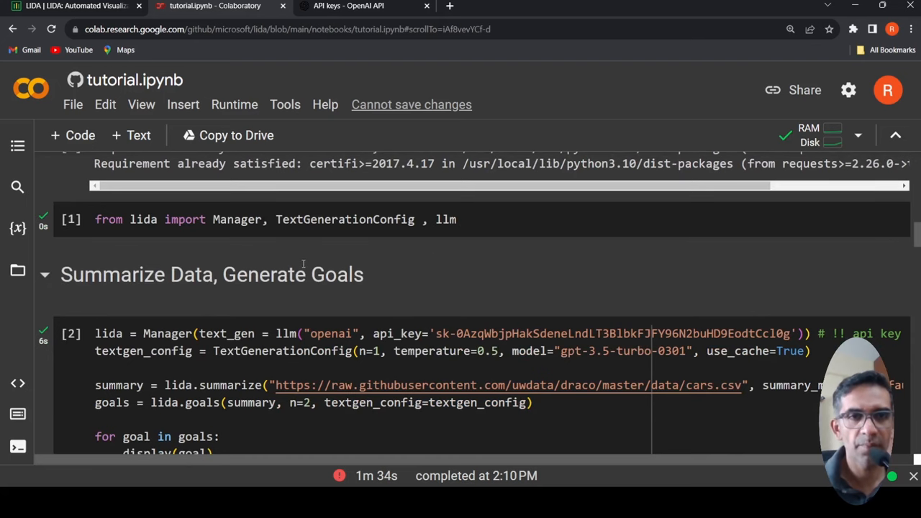
scroll(down, 3)
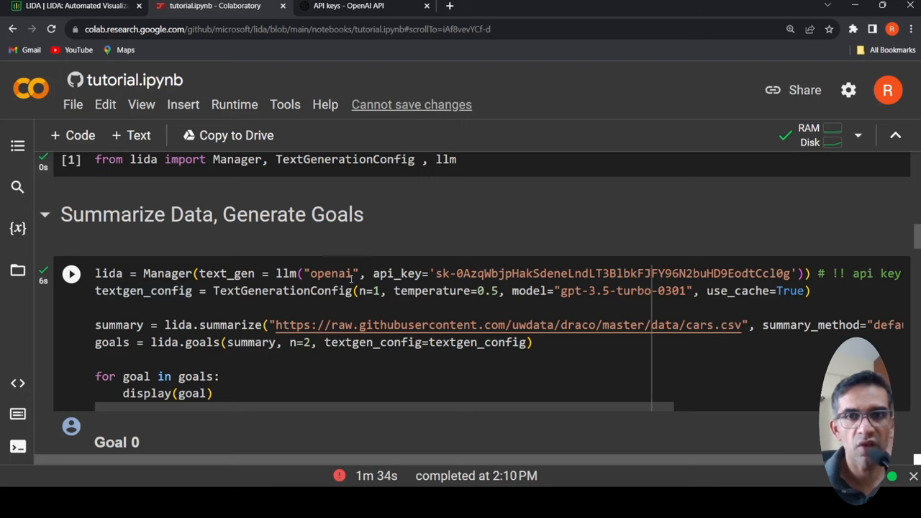
mouse_move(619, 294)
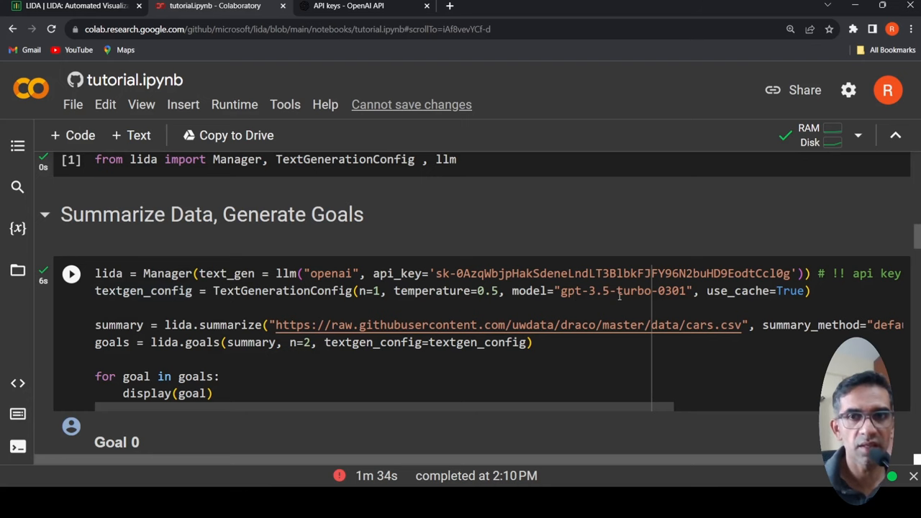
scroll(down, 3)
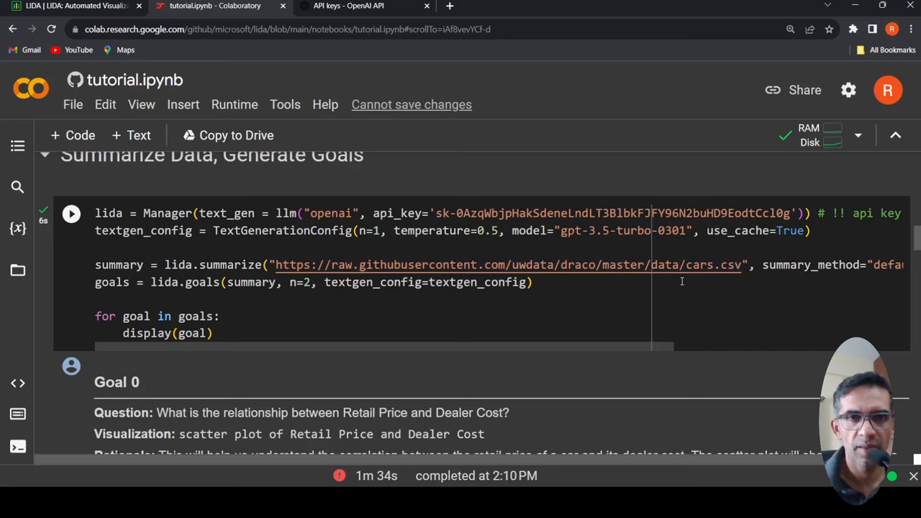
mouse_move(693, 269)
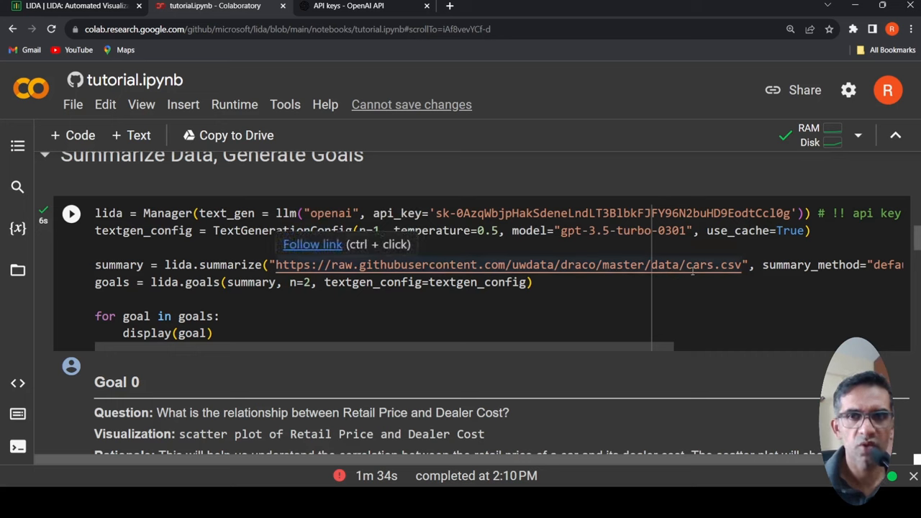
click(58, 11)
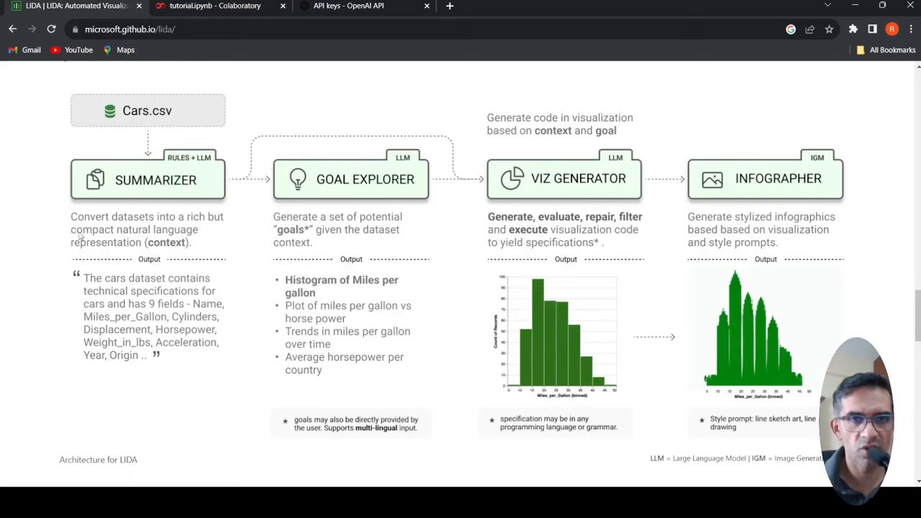
click(224, 5)
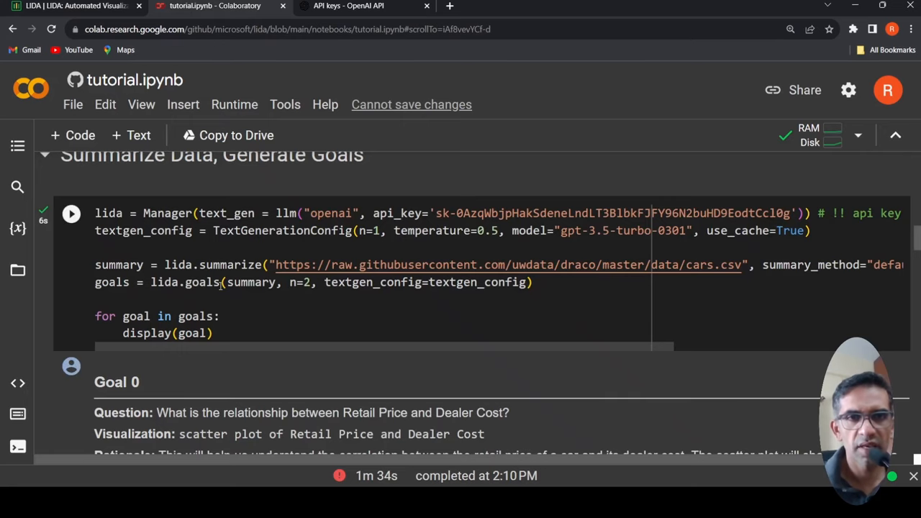
mouse_move(268, 294)
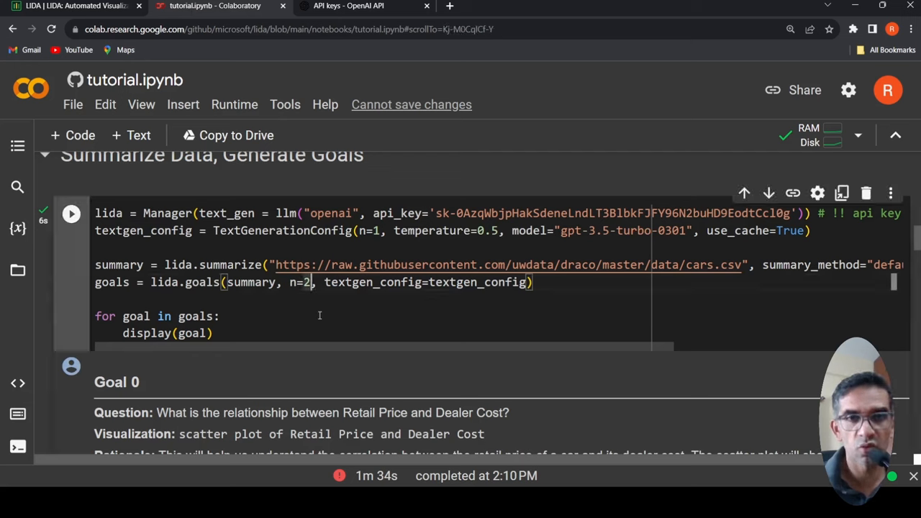
Step: Change lida.goals from n=2 to n=3 and rerun the summarize-and-goals cell
key(Backspace)
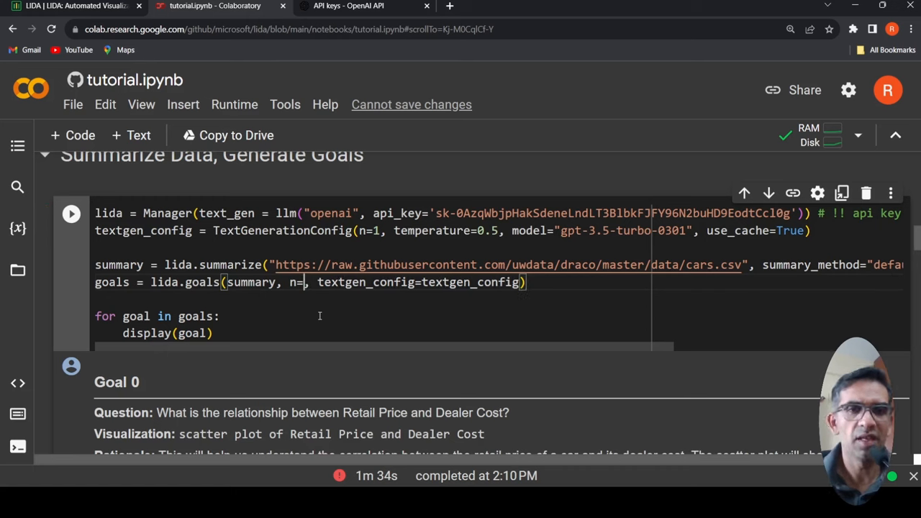
text(3)
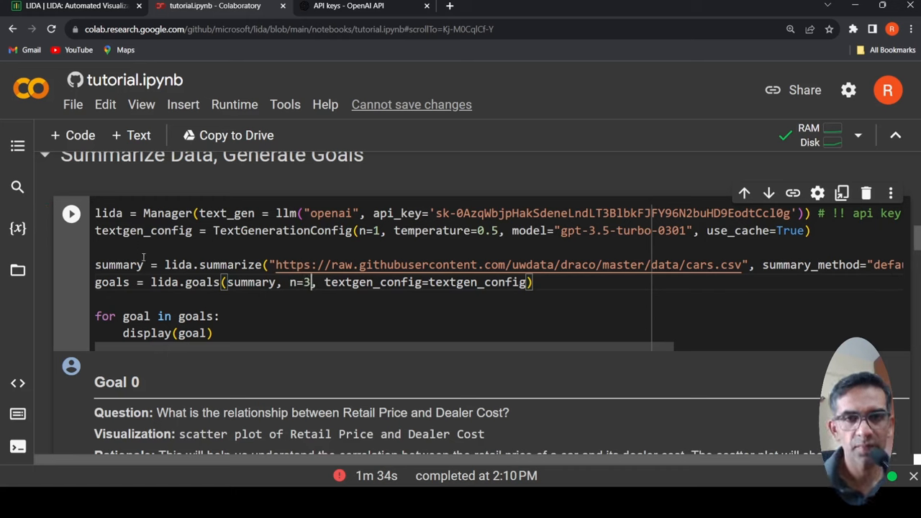
click(71, 213)
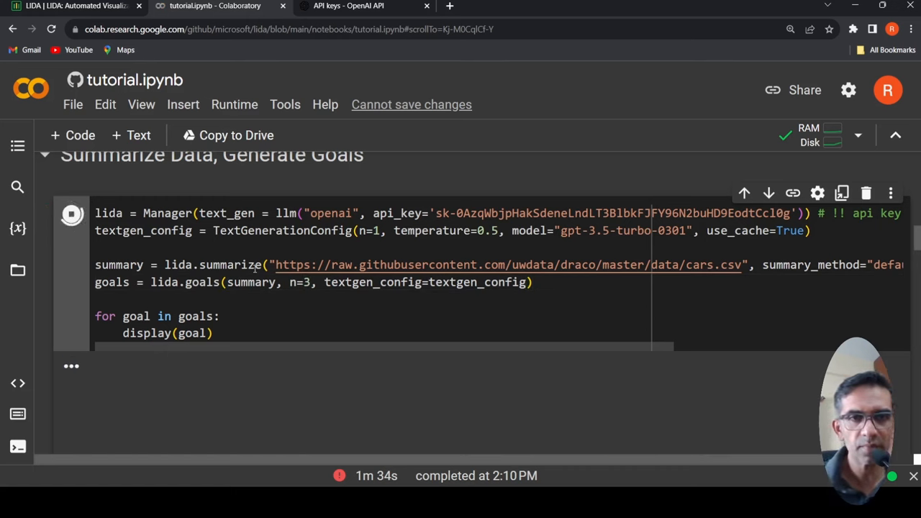
Step: Scroll through the Goal 0, Goal 1 and Goal 2 output with their questions, visualizations and rationales
click(69, 213)
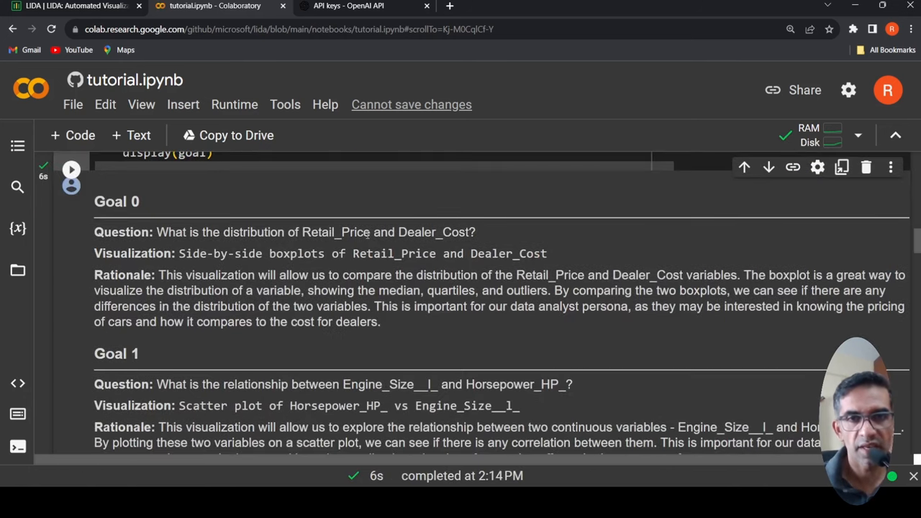
mouse_move(165, 256)
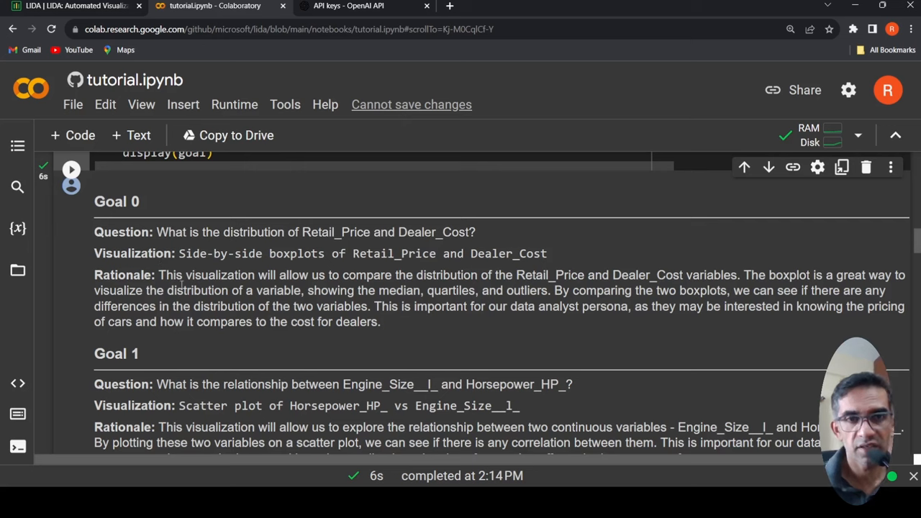
mouse_move(400, 282)
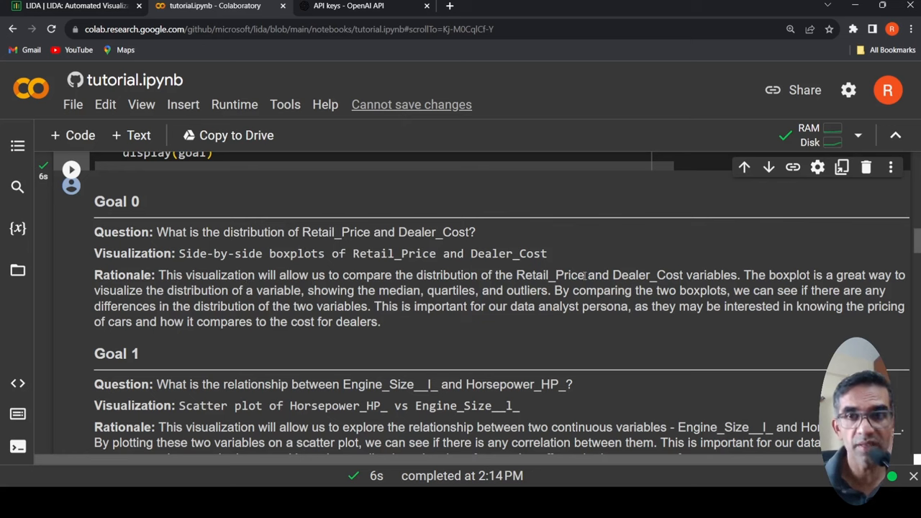
mouse_move(386, 306)
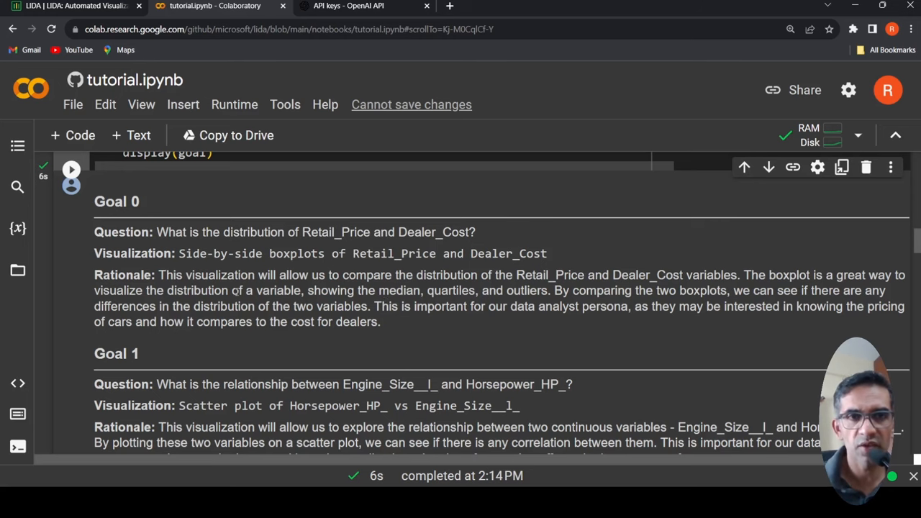
scroll(down, 3)
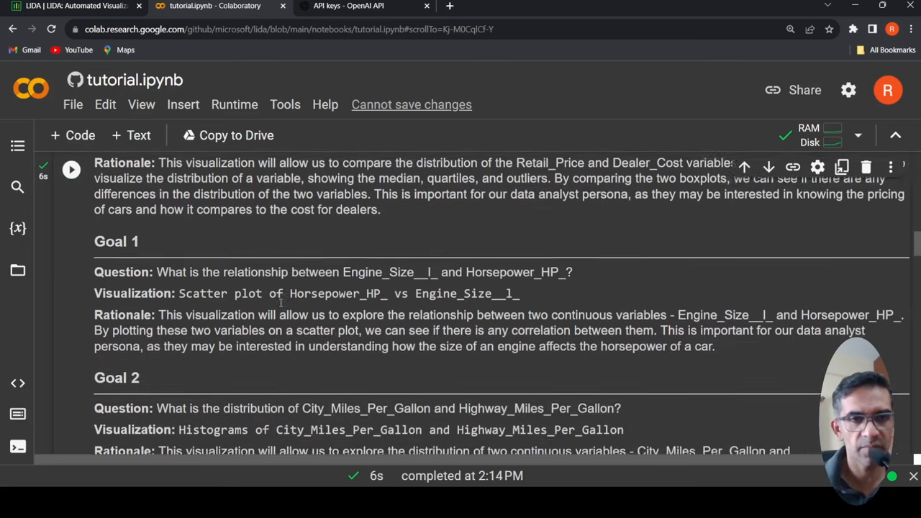
scroll(down, 3)
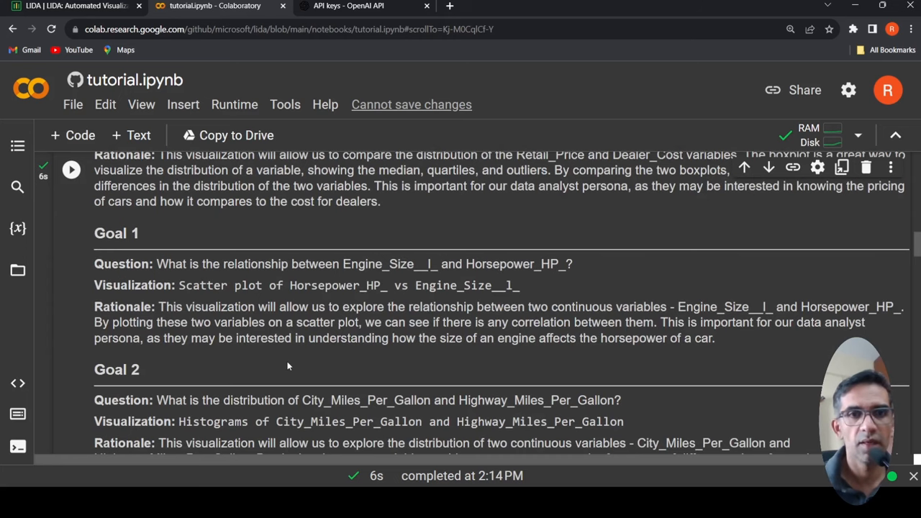
scroll(down, 3)
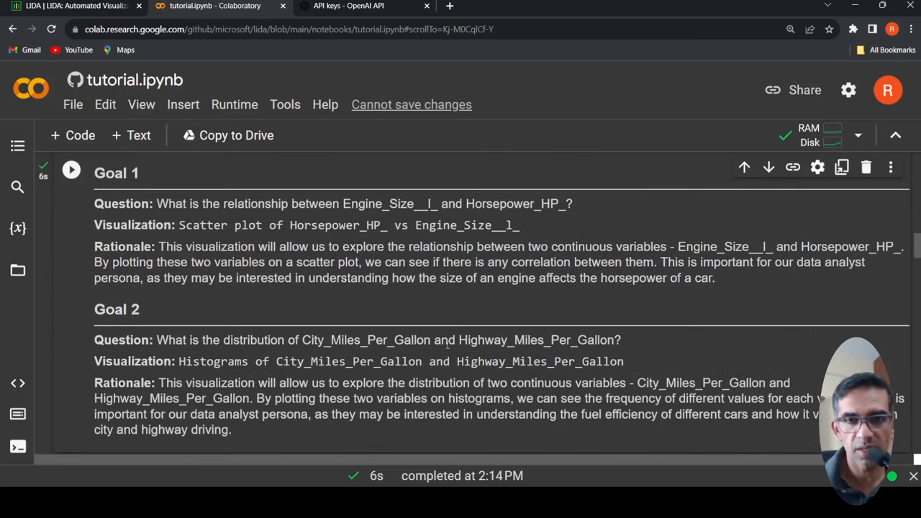
mouse_move(328, 308)
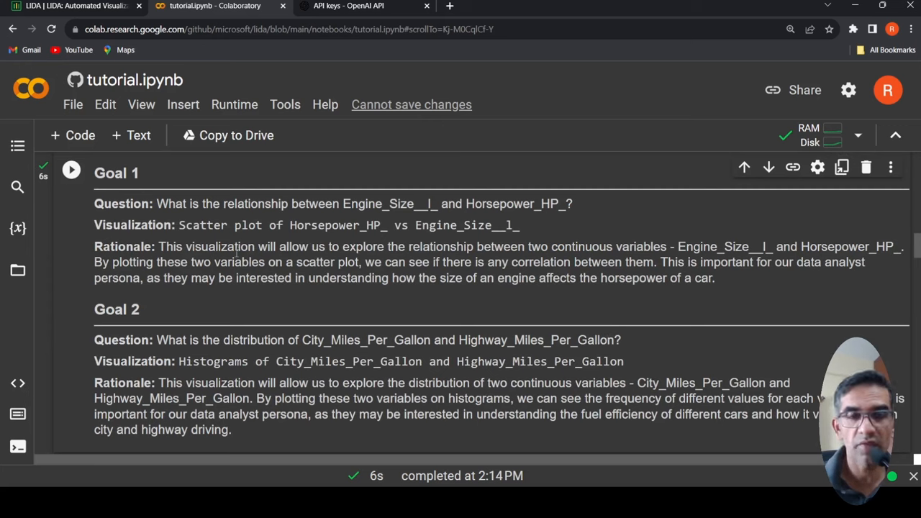
mouse_move(357, 237)
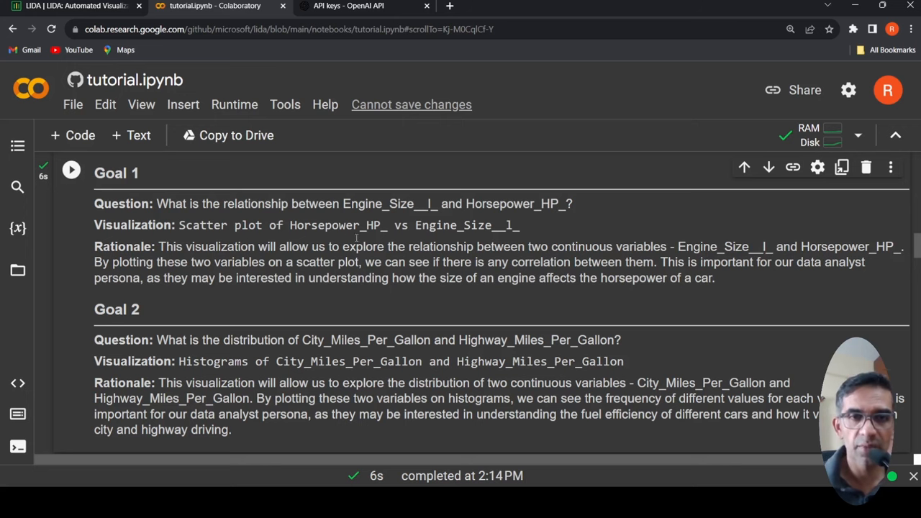
mouse_move(337, 283)
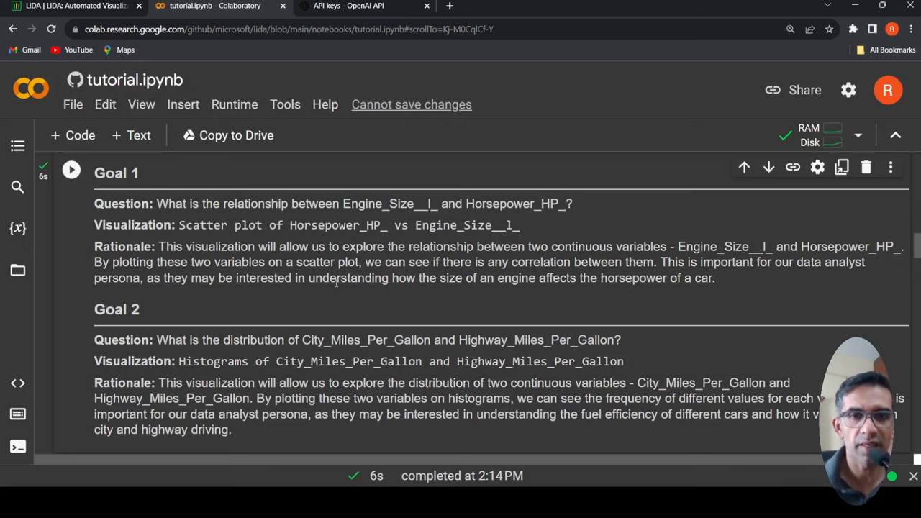
scroll(down, 3)
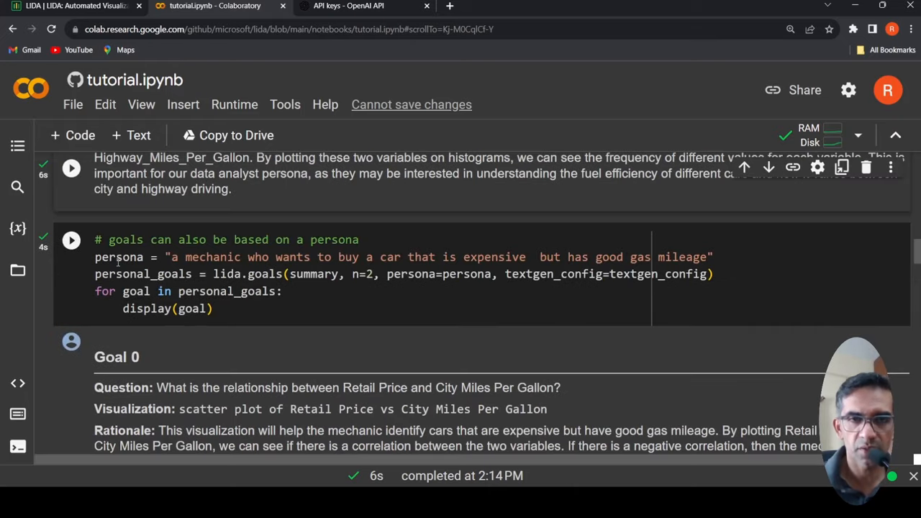
mouse_move(372, 257)
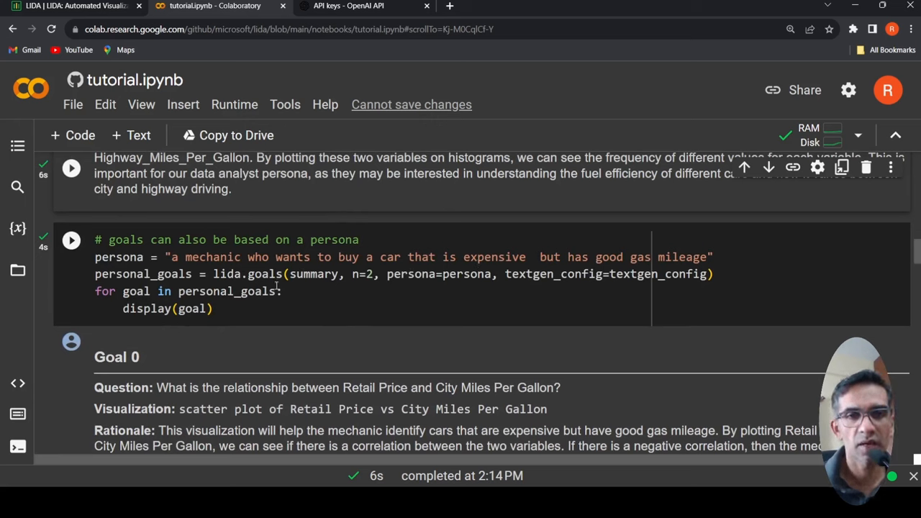
mouse_move(438, 369)
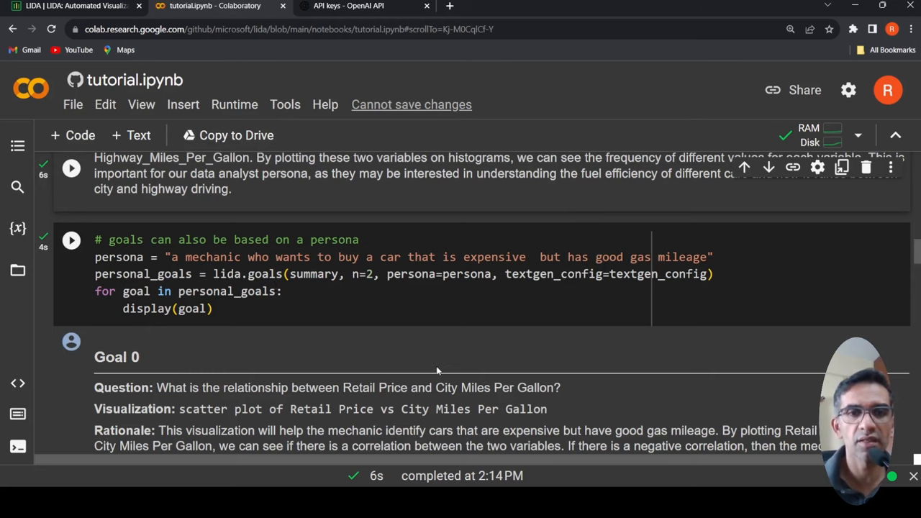
scroll(down, 3)
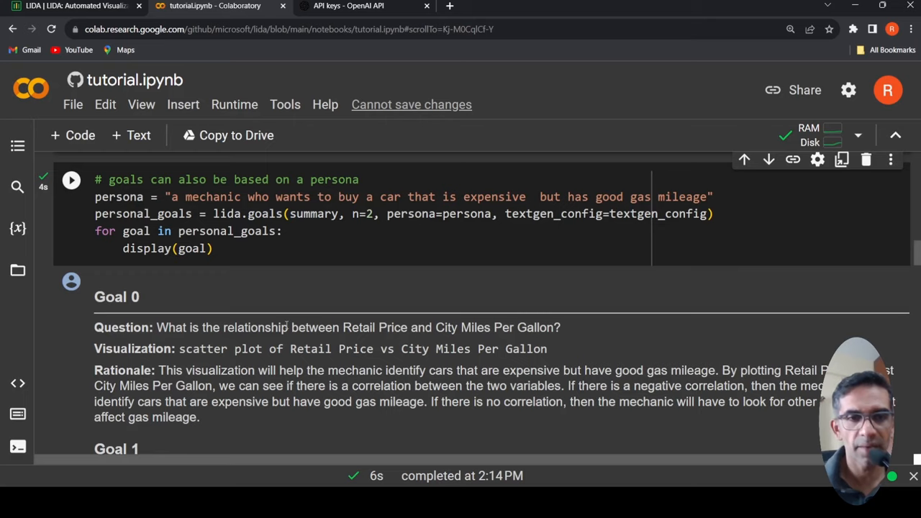
scroll(down, 3)
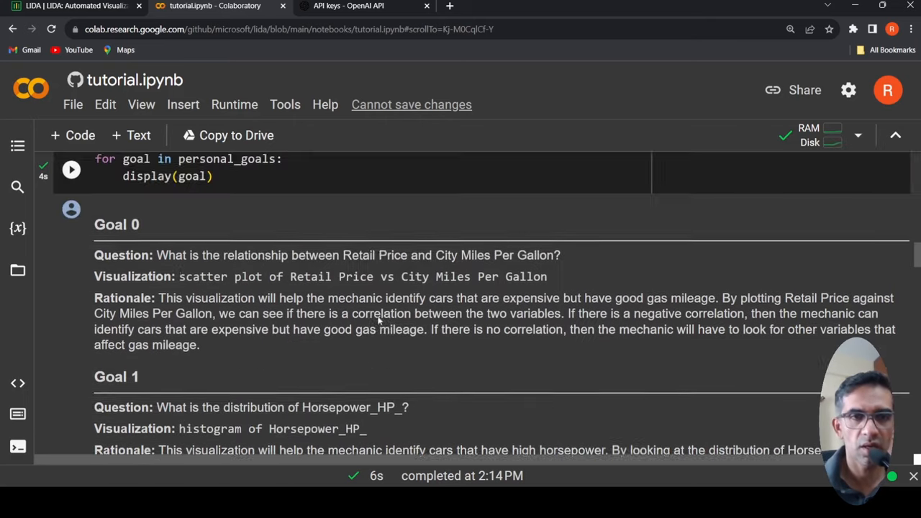
scroll(down, 3)
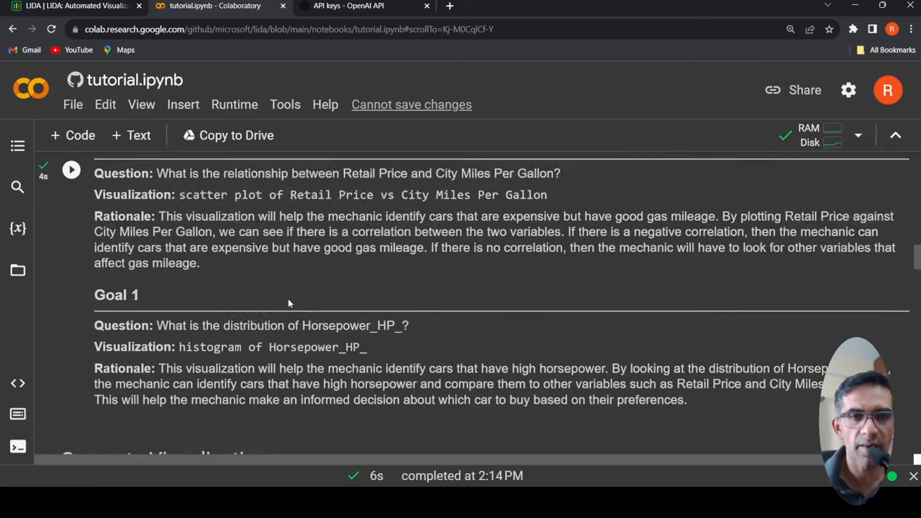
Step: Set the goal index to i = 1 and rerun the Generate Visualizations cell for the Engine_Size vs Horsepower_HP chart
scroll(down, 3)
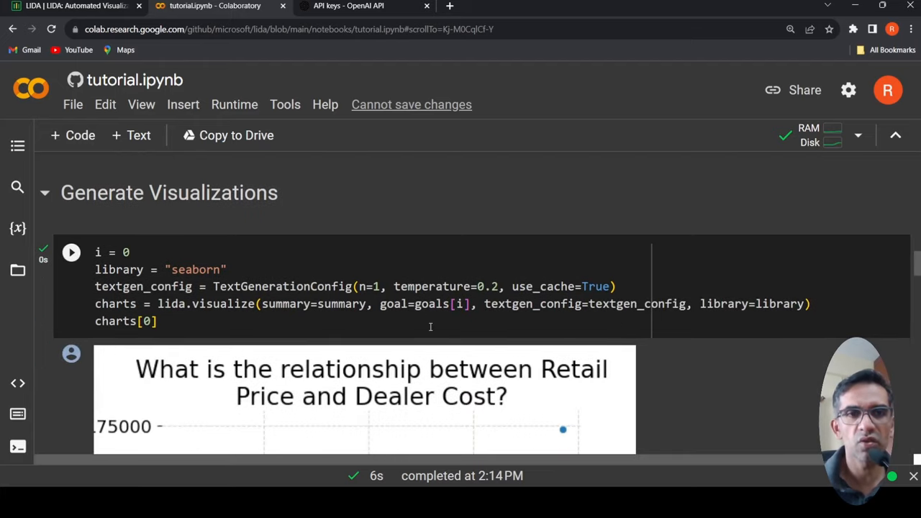
scroll(down, 3)
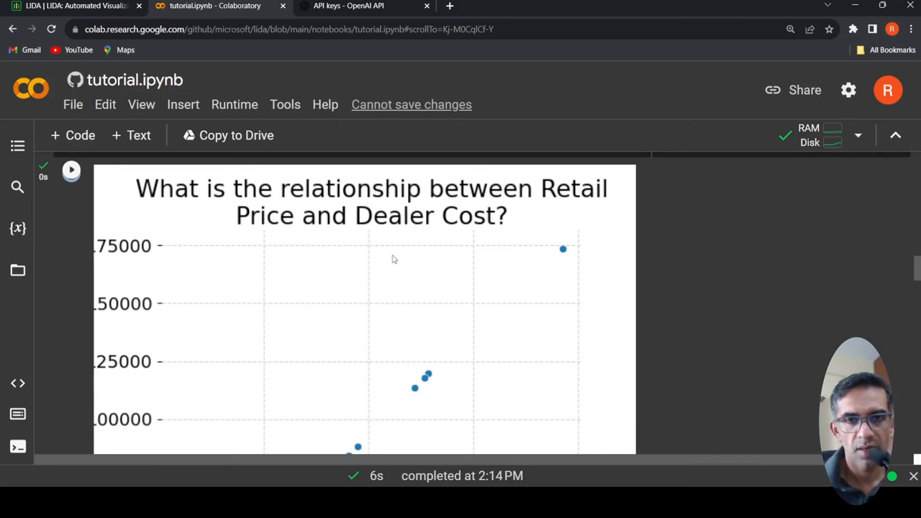
scroll(down, 3)
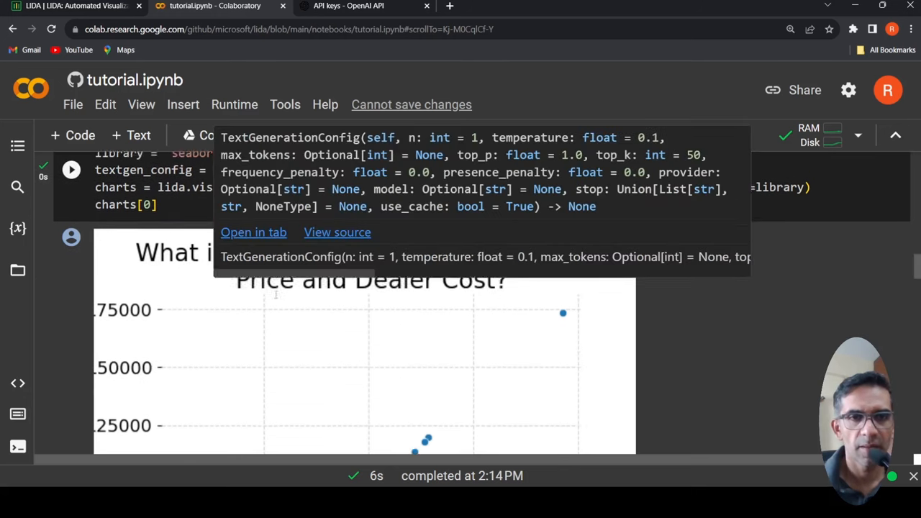
scroll(down, 3)
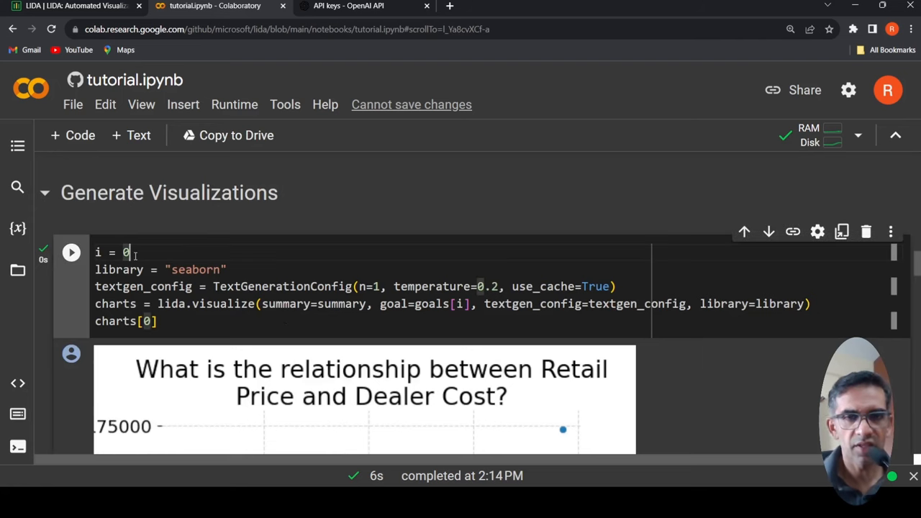
text(1)
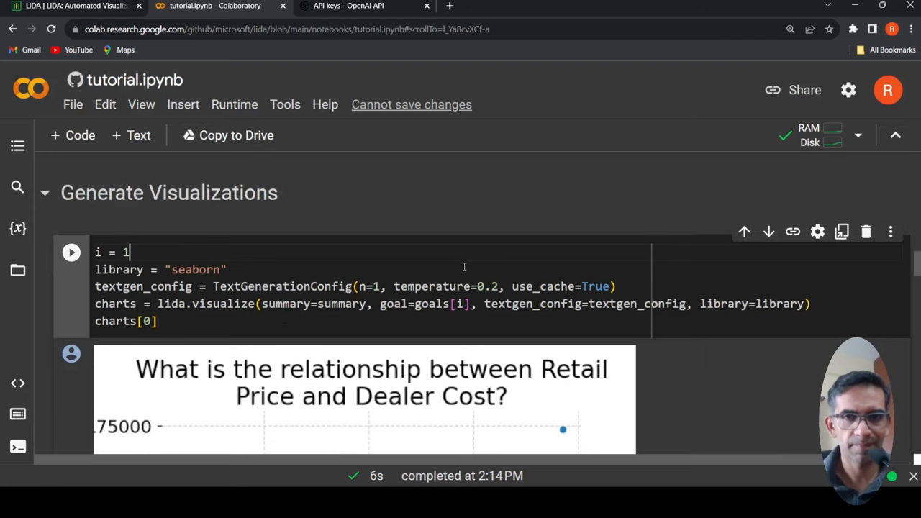
click(70, 251)
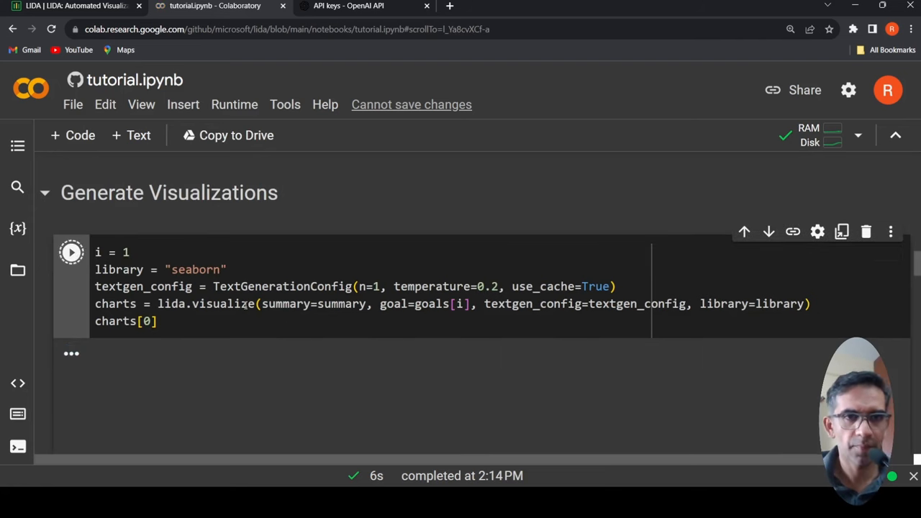
click(70, 252)
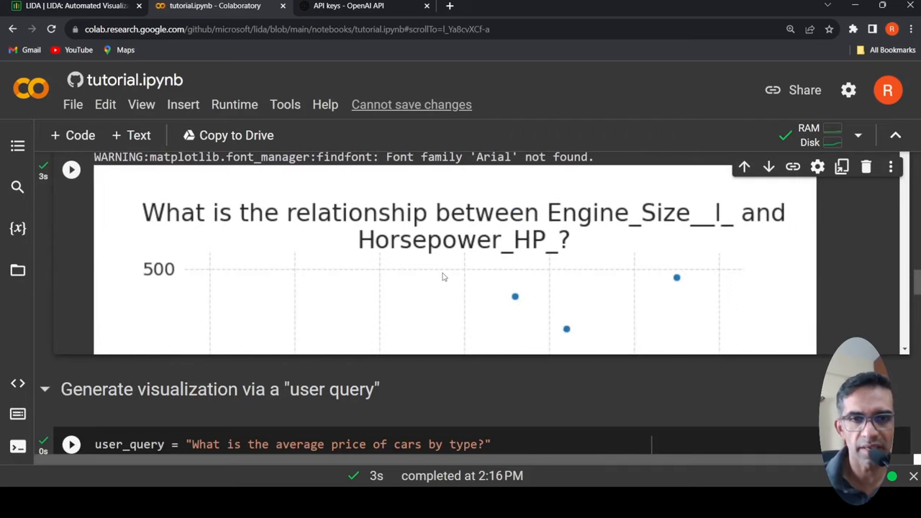
scroll(down, 3)
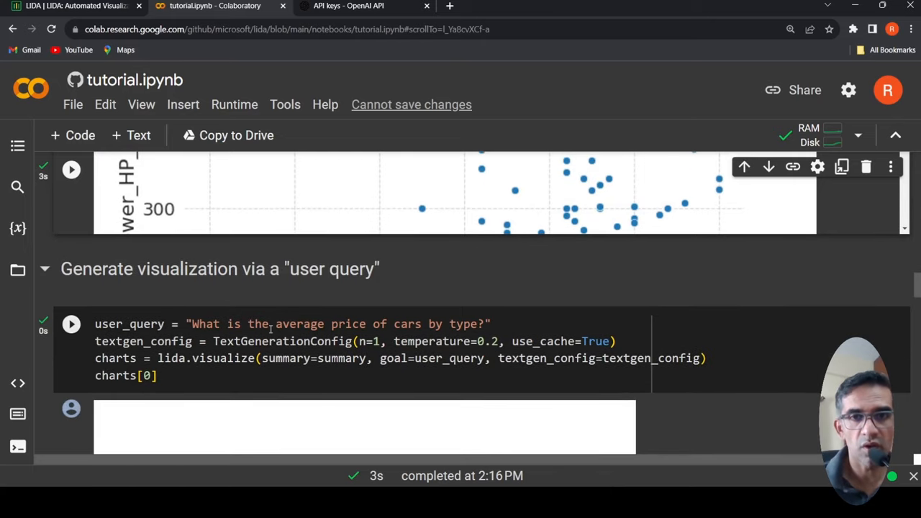
mouse_move(85, 340)
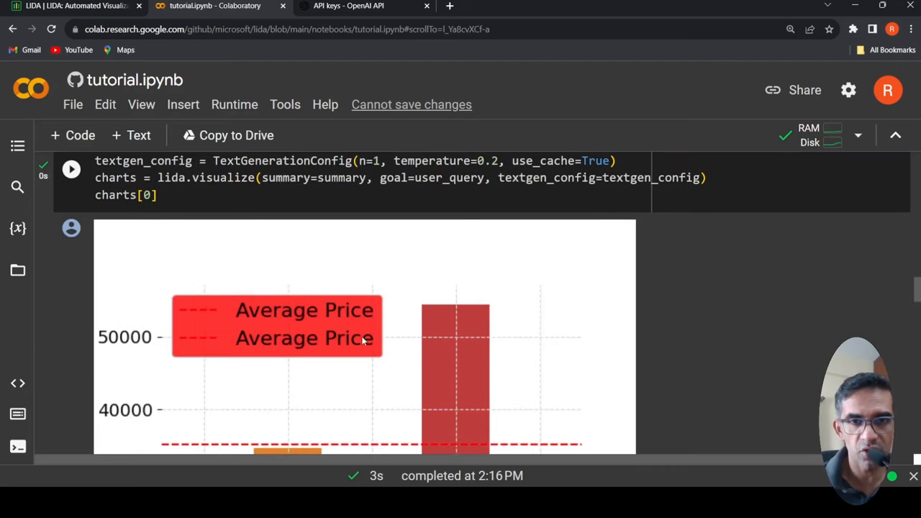
mouse_move(382, 370)
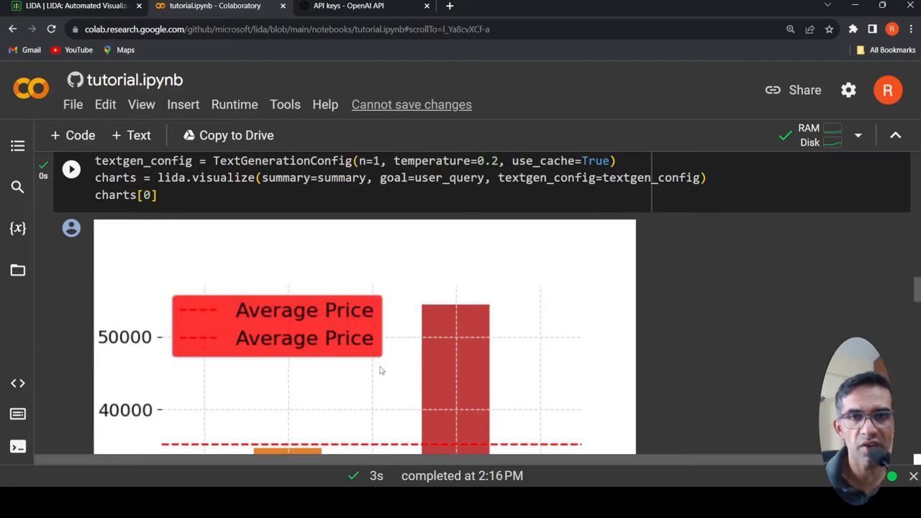
scroll(down, 3)
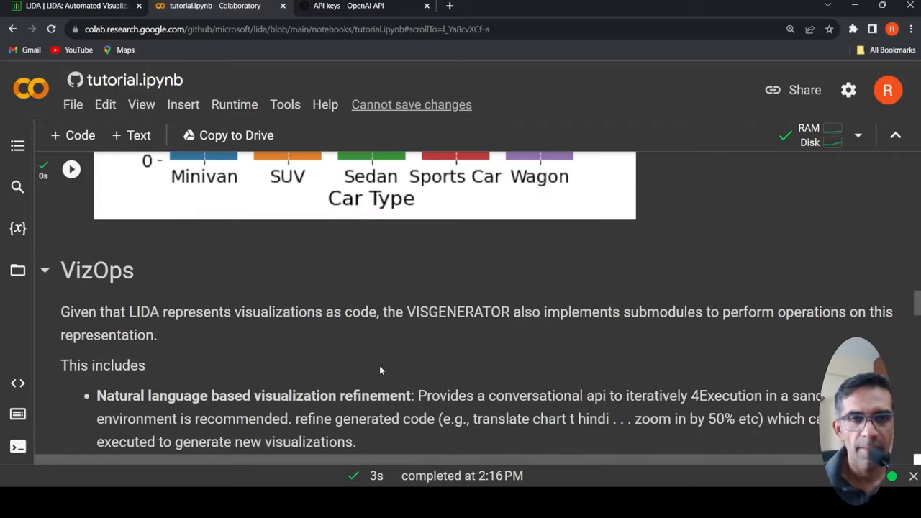
scroll(down, 3)
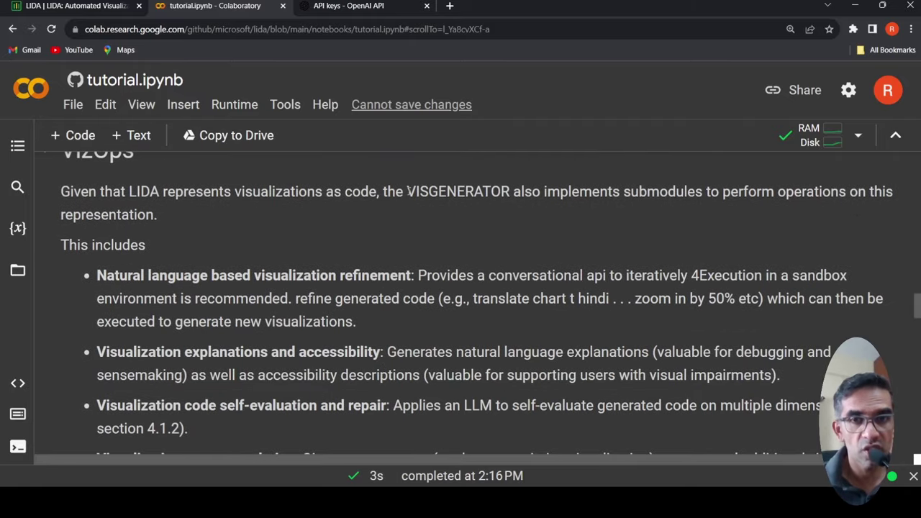
mouse_move(288, 303)
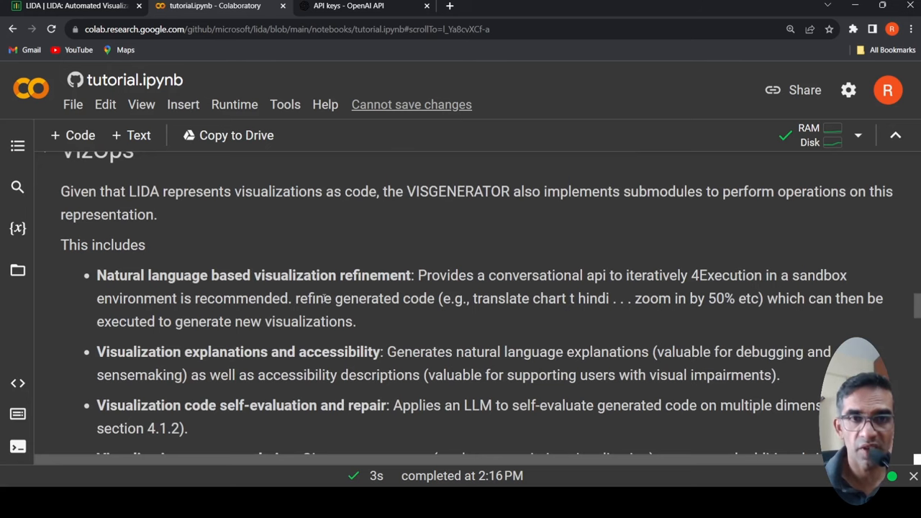
scroll(down, 3)
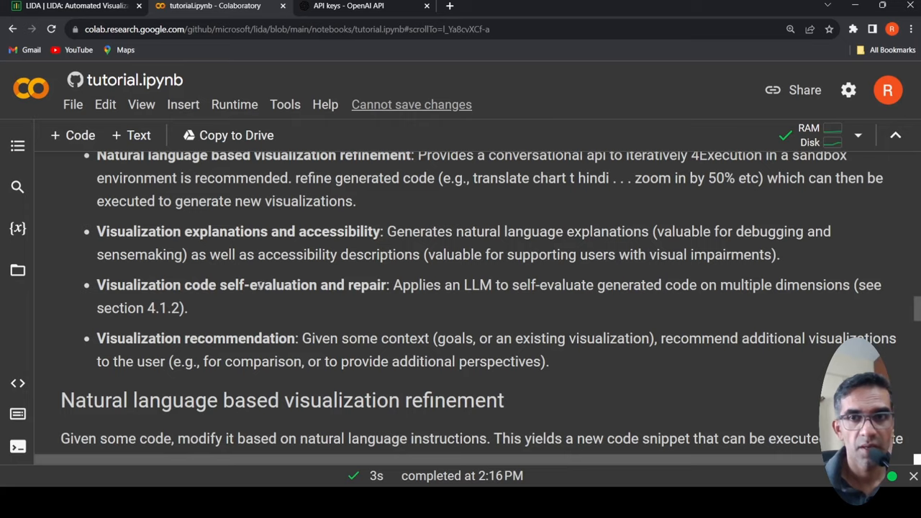
scroll(down, 3)
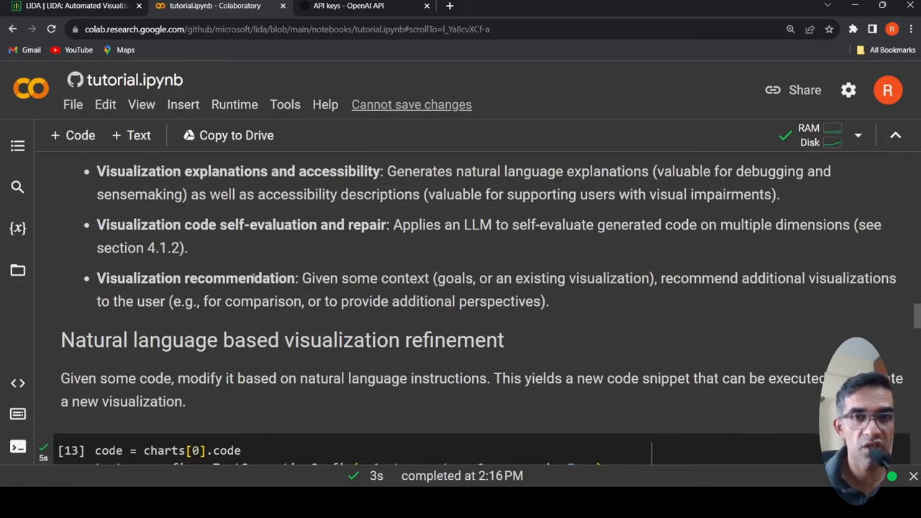
mouse_move(734, 317)
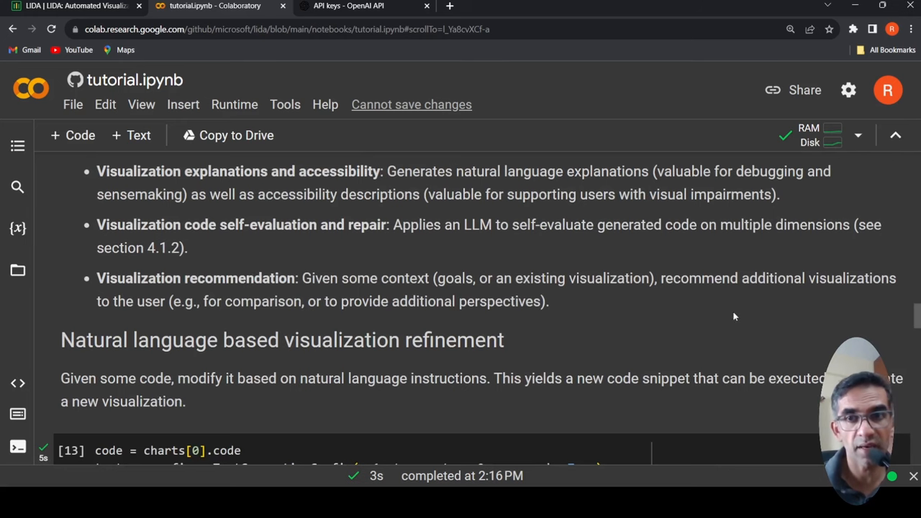
scroll(down, 3)
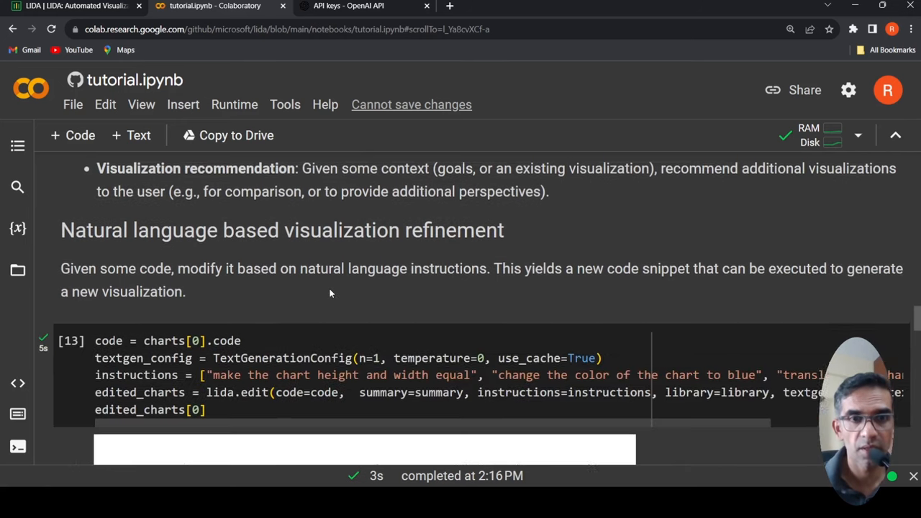
scroll(down, 3)
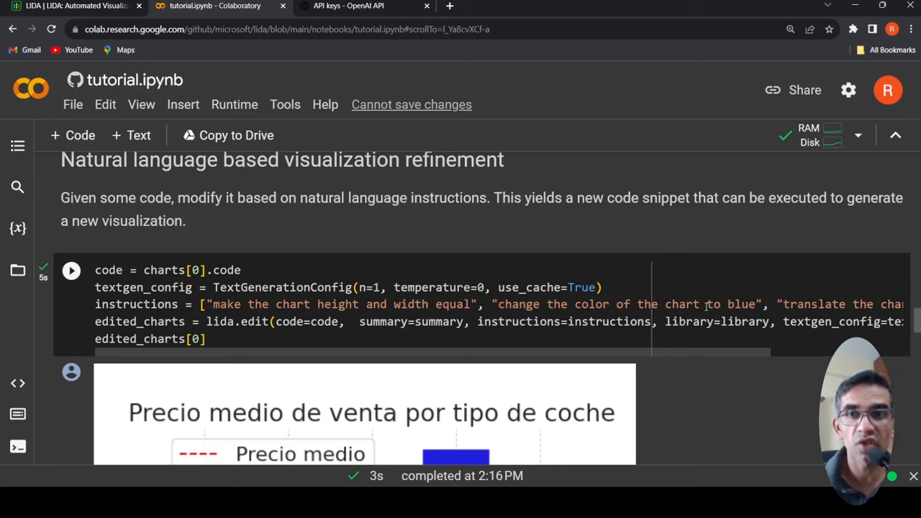
Step: Replace 'blue' with 'green' in the lida.edit chart refinement instruction
click(728, 304)
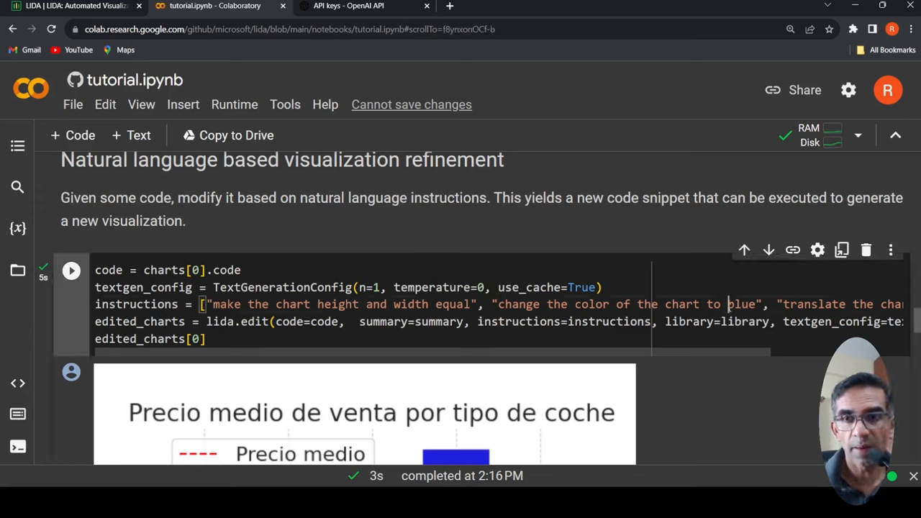
double_click(740, 304)
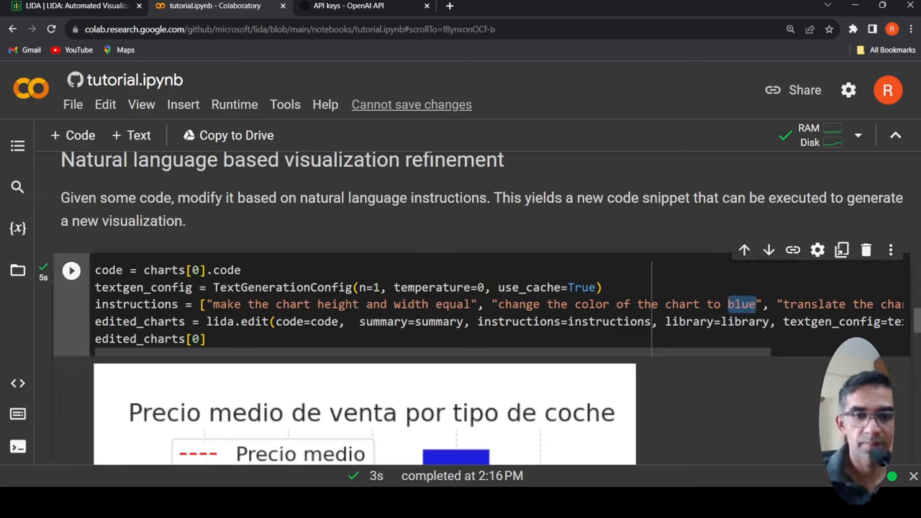
text(gree)
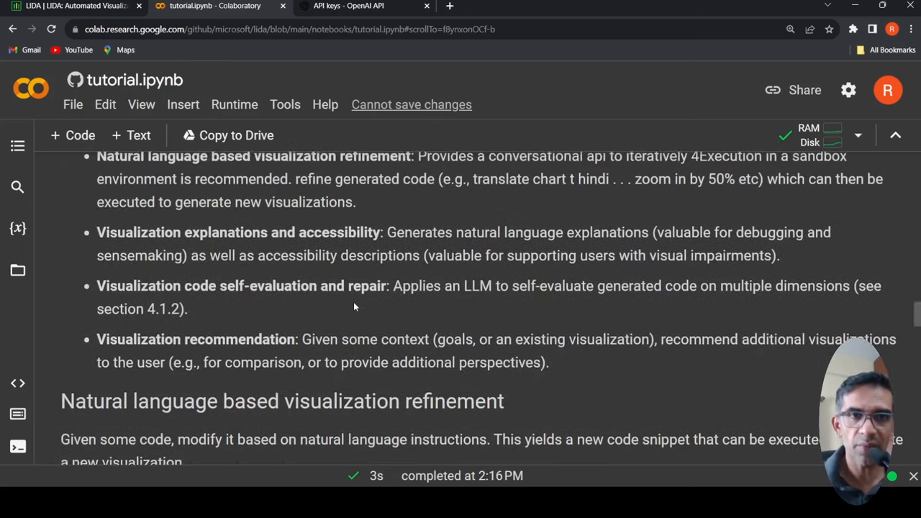
scroll(down, 3)
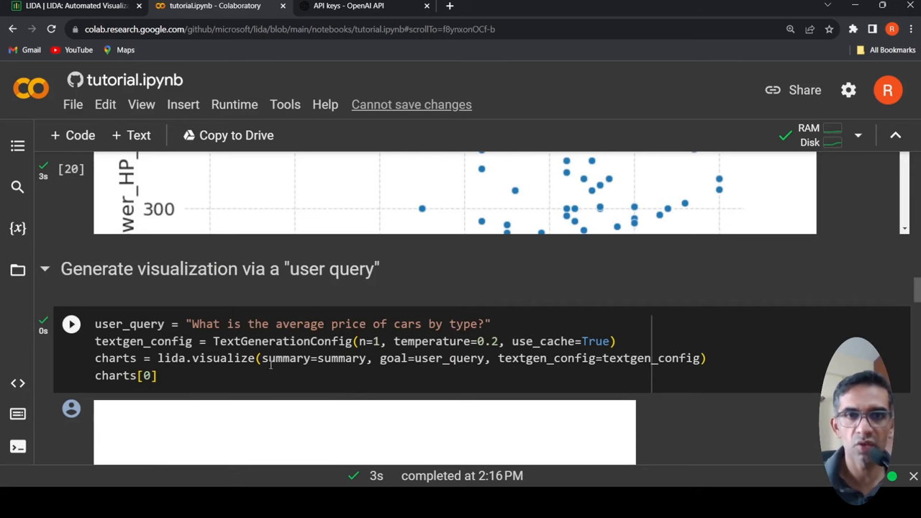
scroll(down, 3)
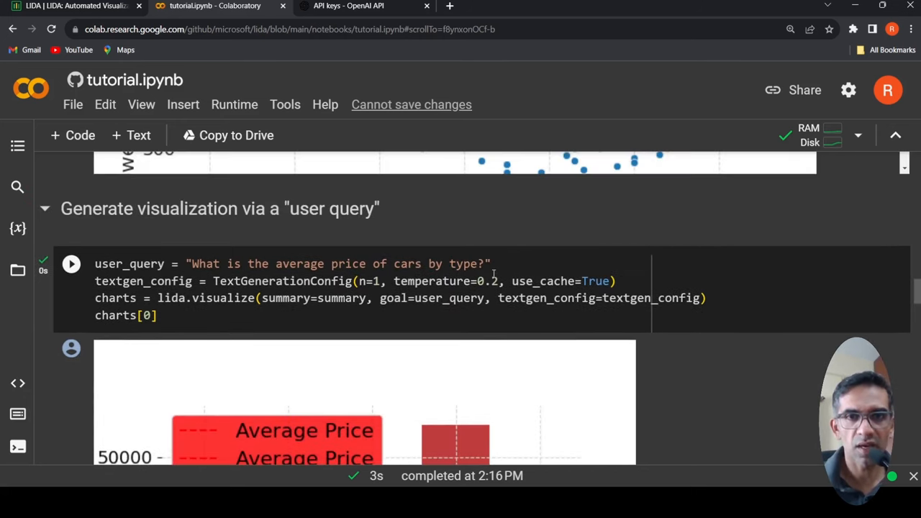
scroll(down, 3)
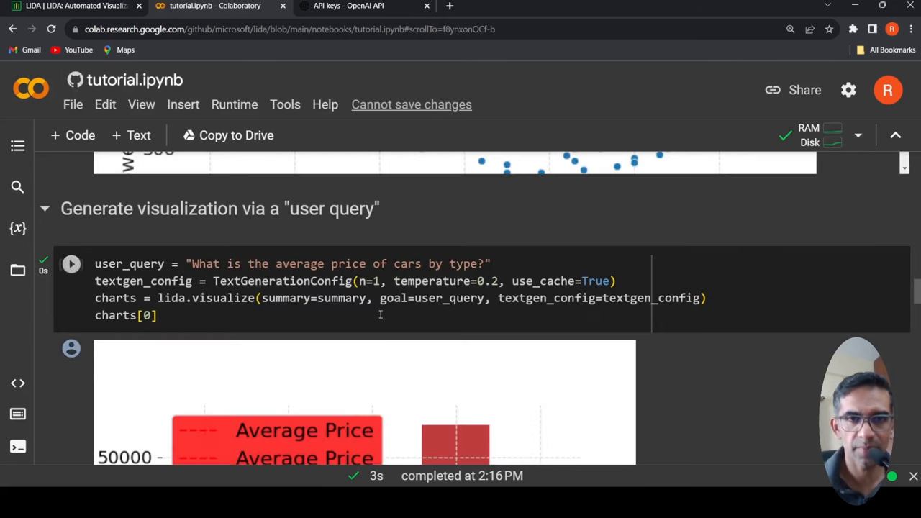
Step: Rerun the average price by type chart cell and the refinement cell to regenerate the green chart
click(380, 301)
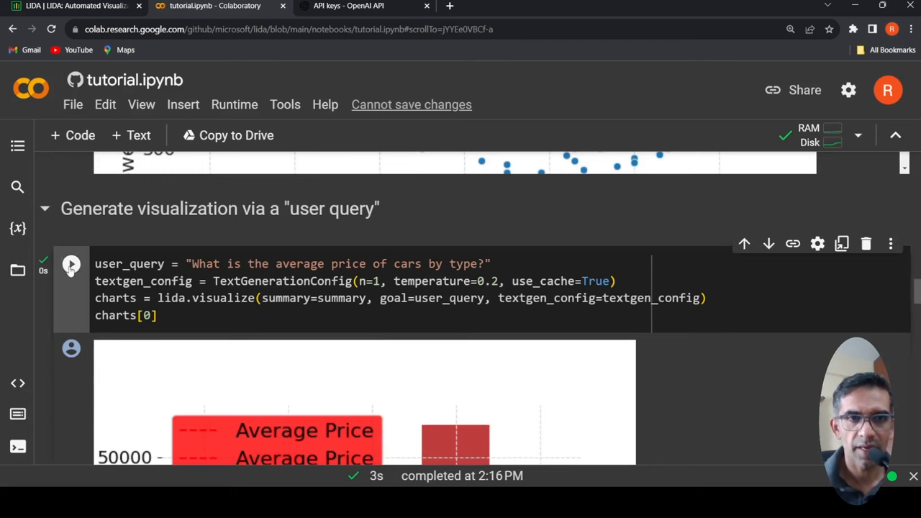
click(70, 265)
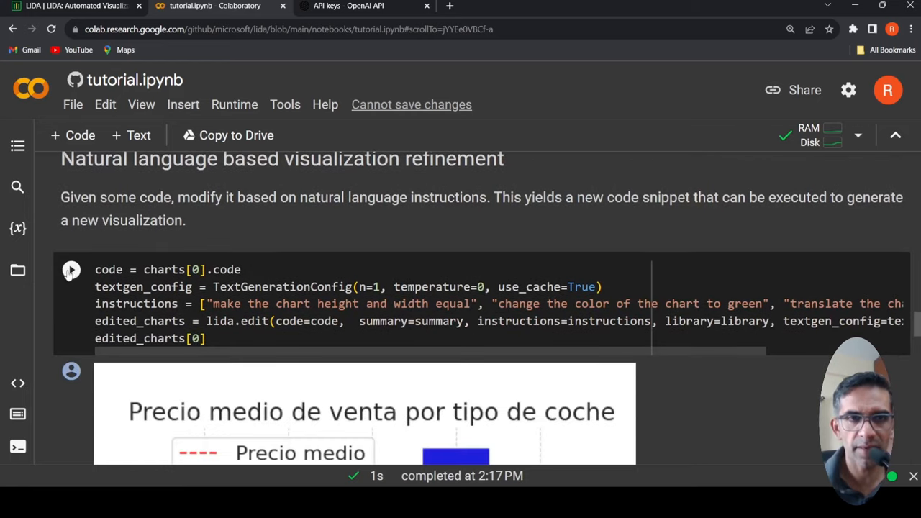
click(70, 270)
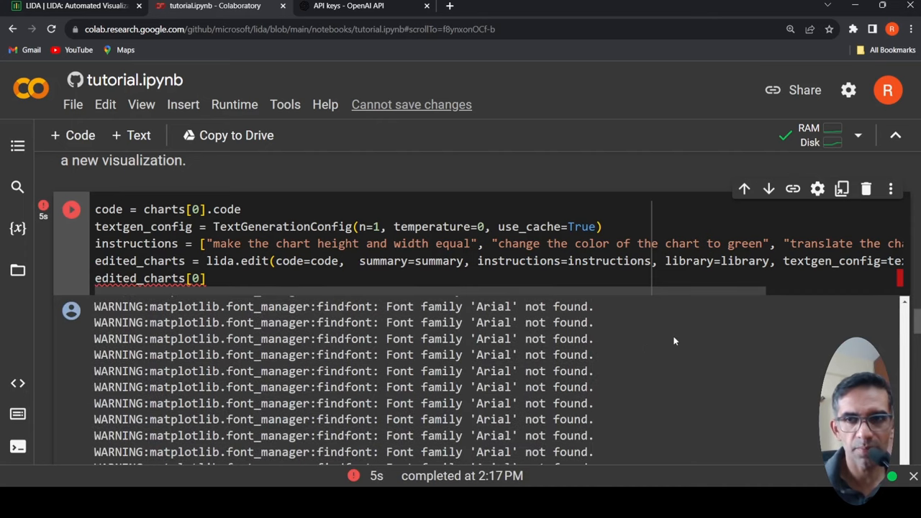
Step: Scroll past the green Spanish chart to the Visualization explanations and self-evaluation sections
scroll(down, 3)
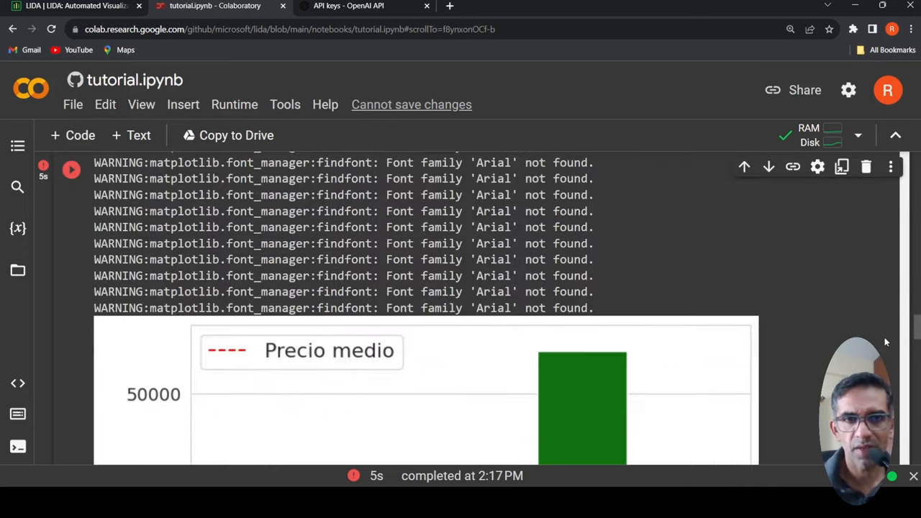
scroll(down, 3)
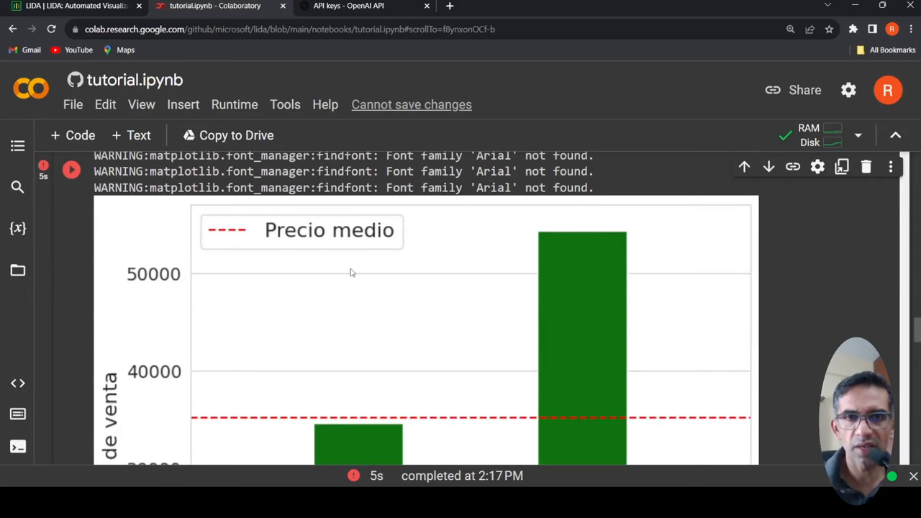
scroll(down, 3)
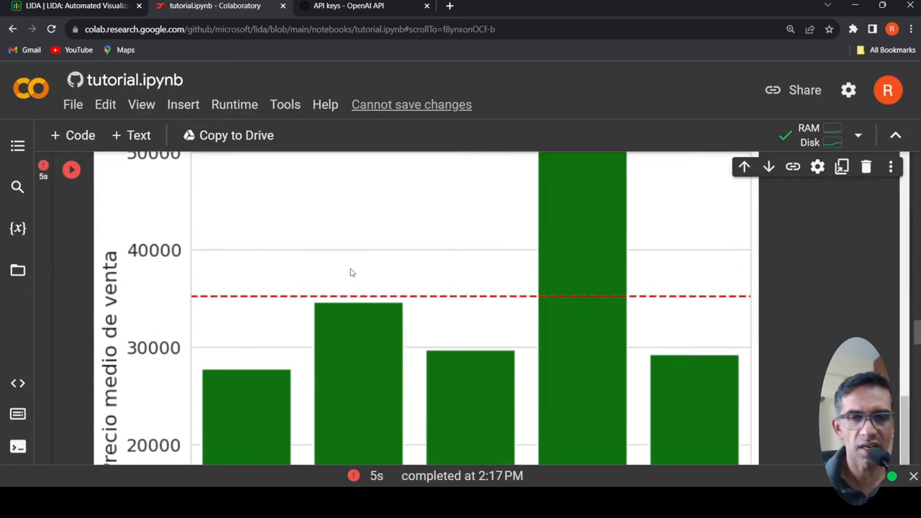
scroll(down, 3)
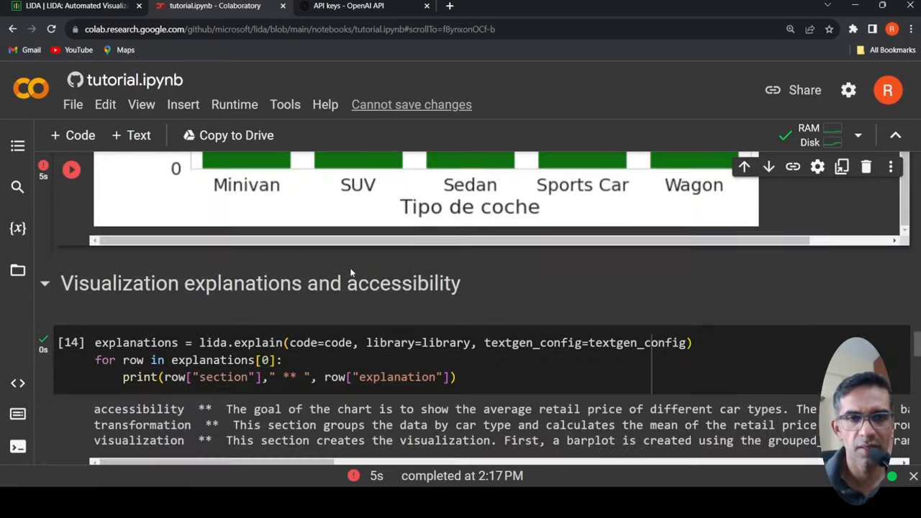
scroll(down, 3)
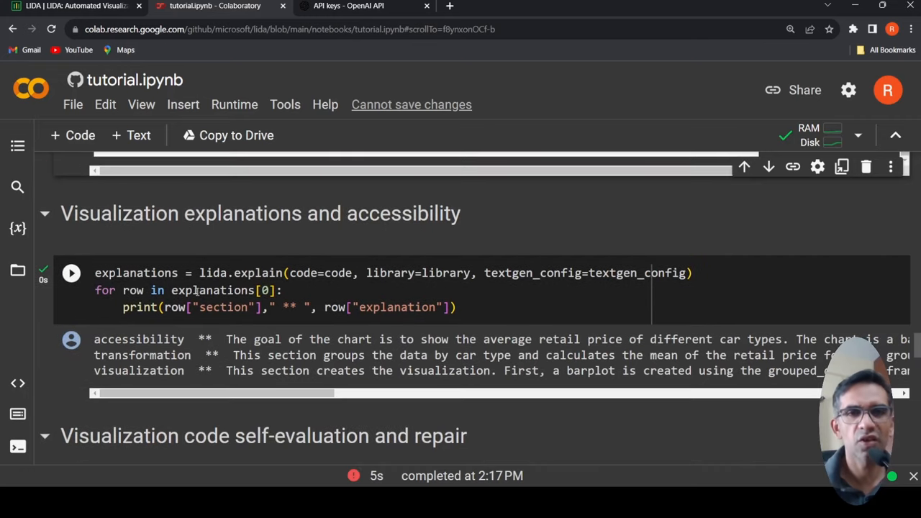
mouse_move(75, 305)
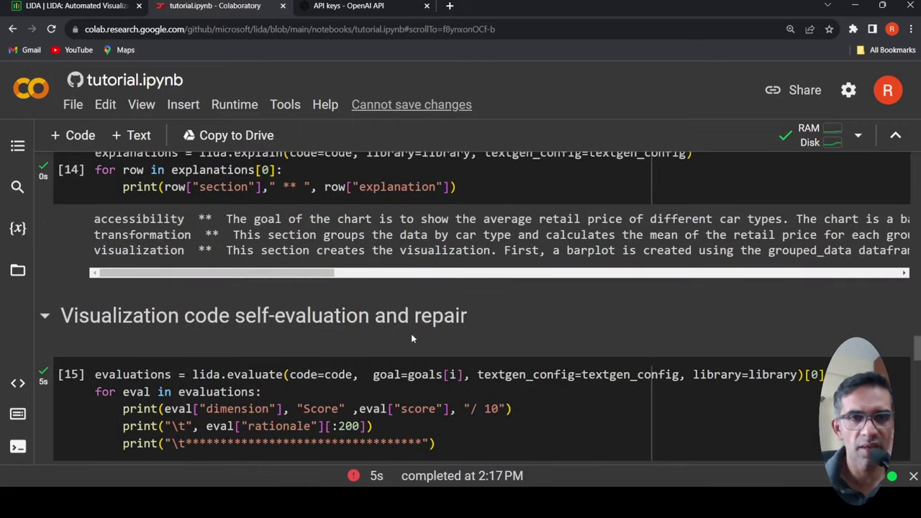
Step: Scroll through the evaluation scores and recommended multicolour bar chart to the Infographics (Beta) notes
scroll(down, 3)
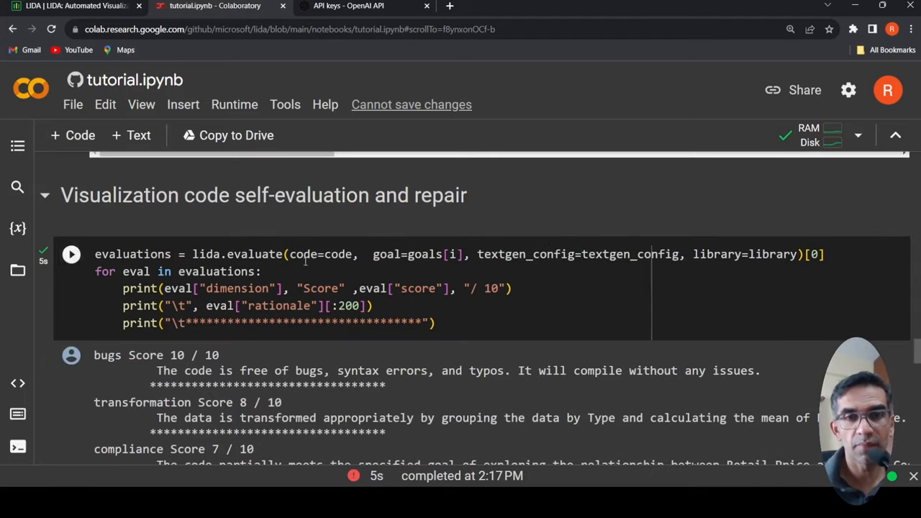
mouse_move(278, 270)
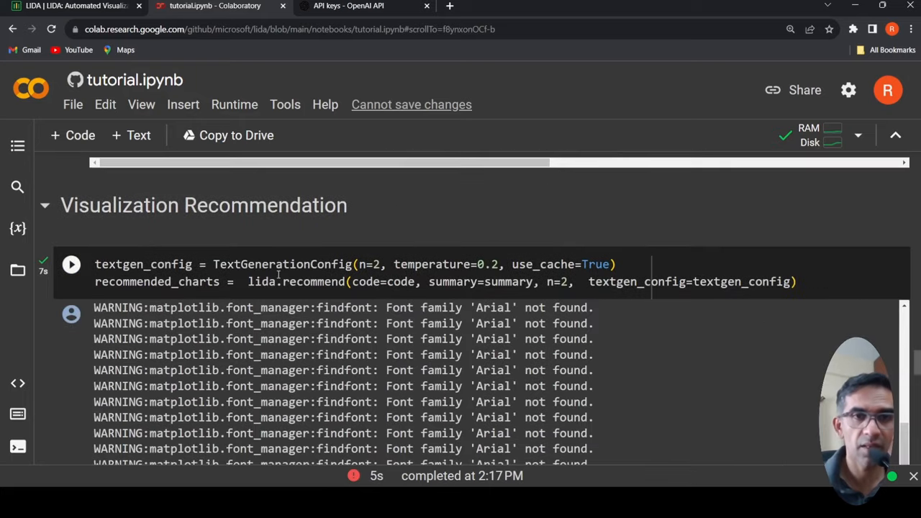
scroll(down, 3)
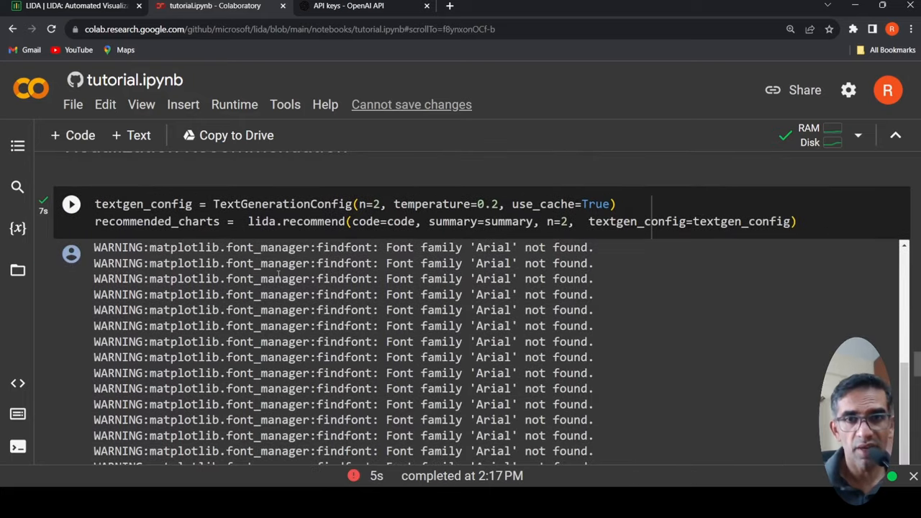
scroll(down, 3)
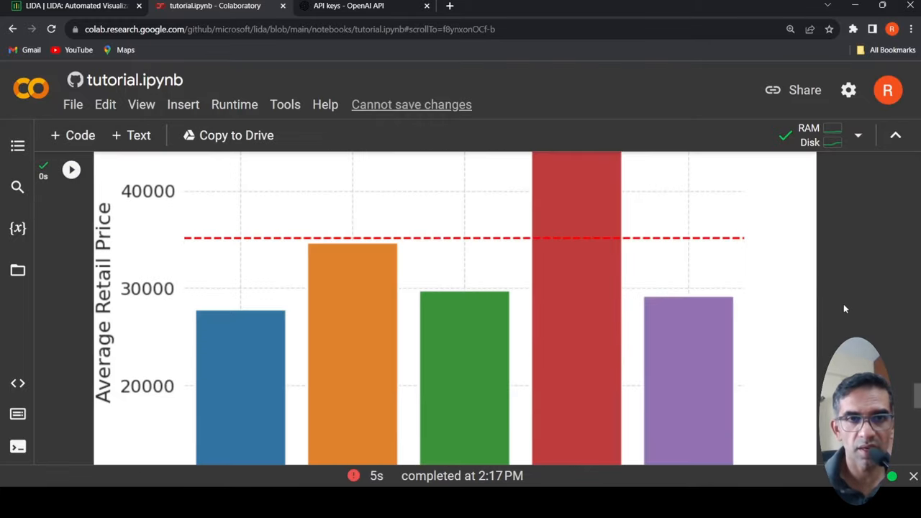
scroll(down, 3)
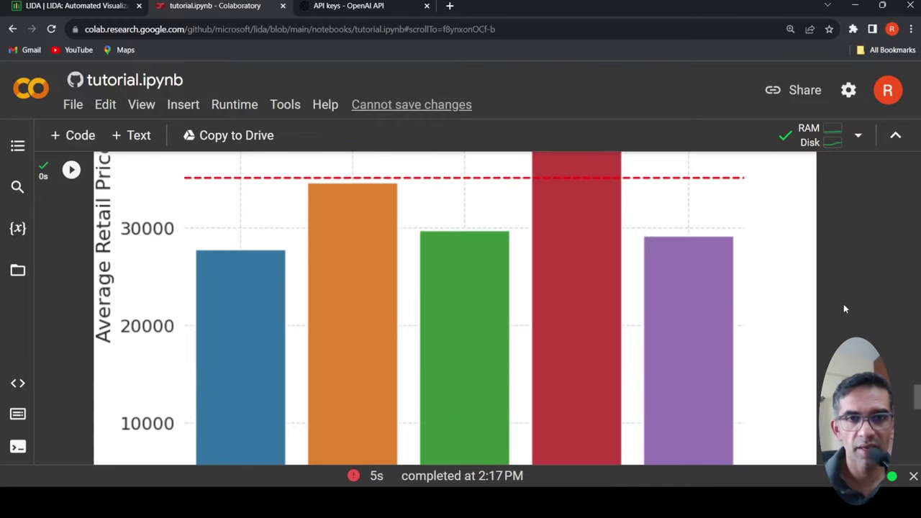
scroll(down, 3)
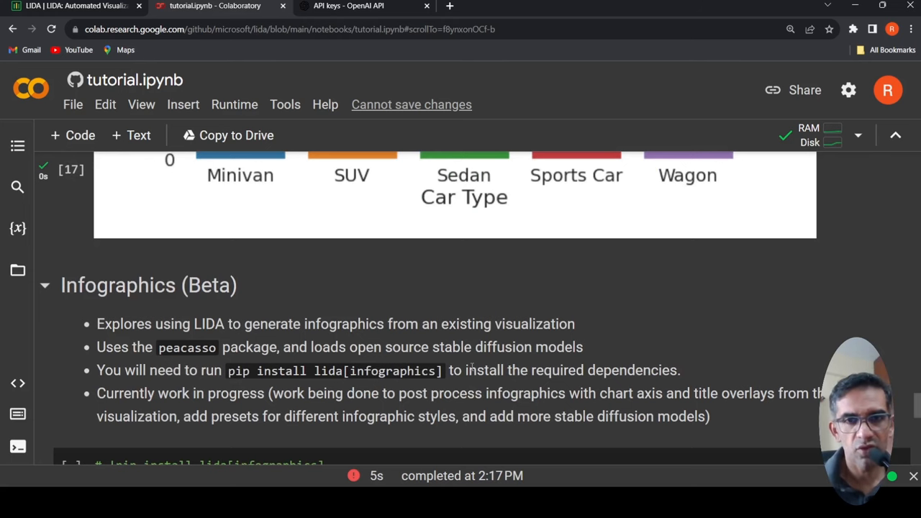
Step: Scroll past the model download bars to the plot_raster output with the Spanish chart beside its infographic
scroll(down, 3)
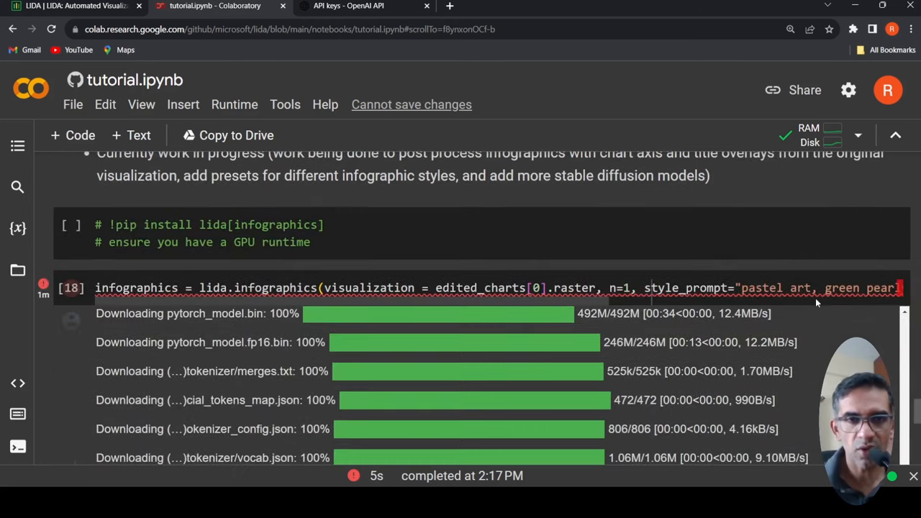
scroll(down, 3)
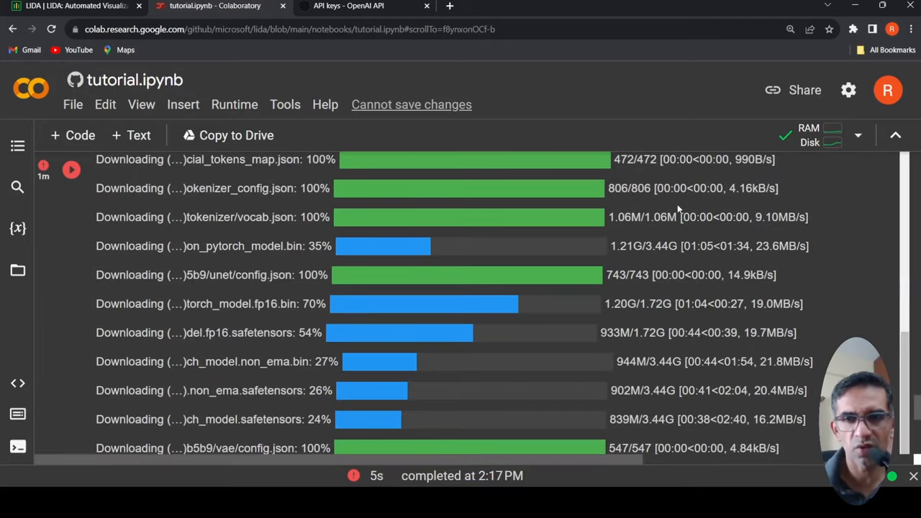
mouse_move(639, 275)
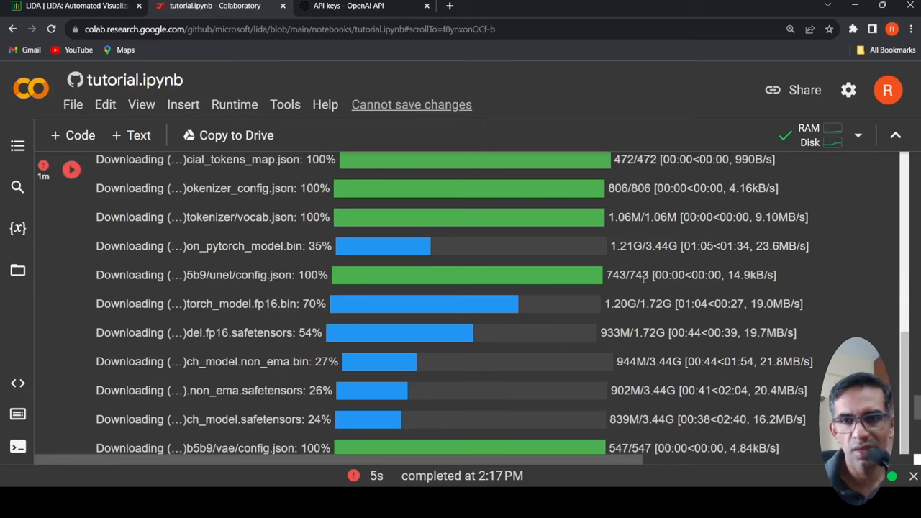
scroll(down, 3)
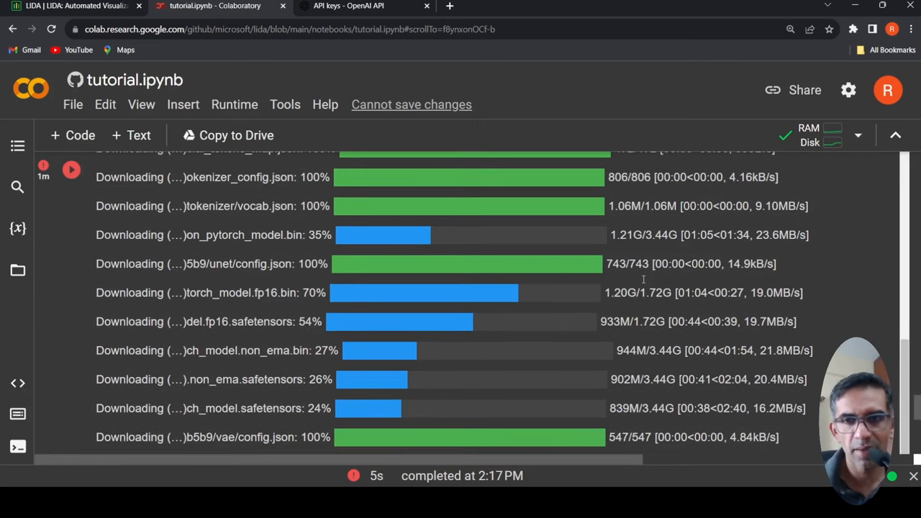
scroll(down, 3)
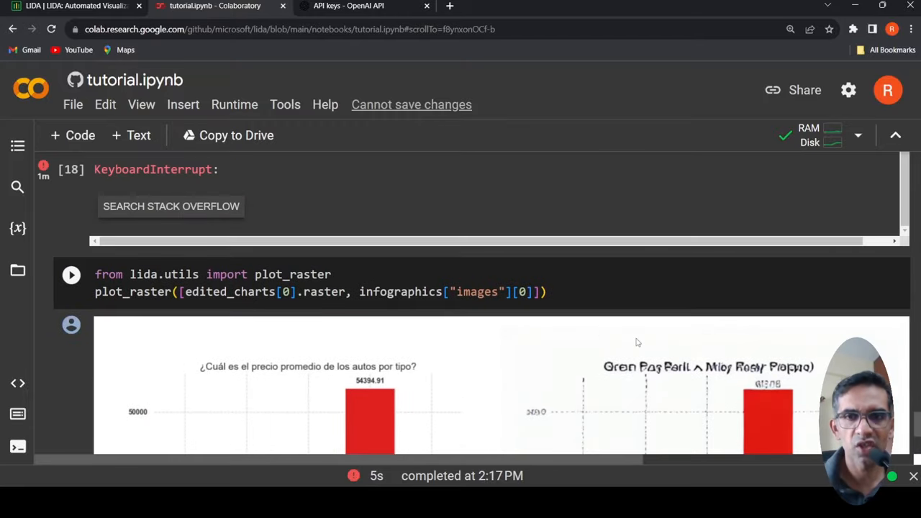
scroll(down, 3)
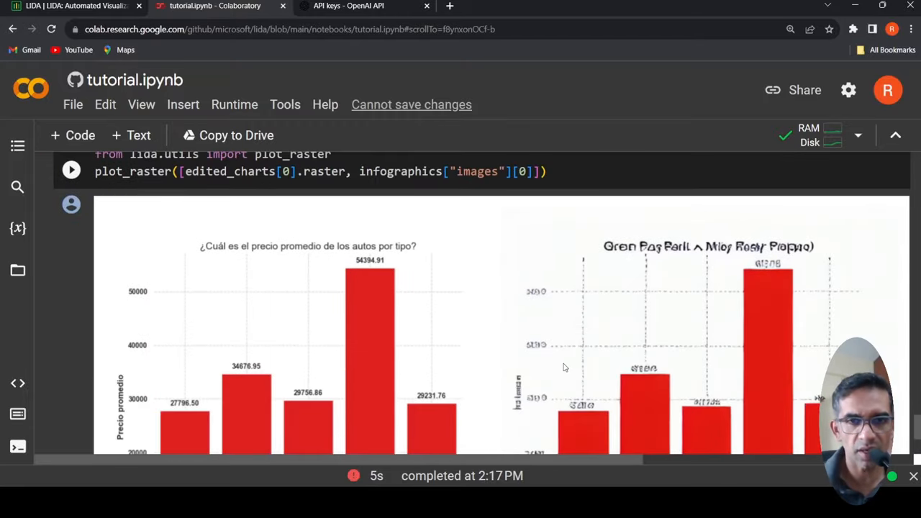
Step: Switch to the LIDA project page, browse its feature list and architecture, and return to the page title
click(72, 6)
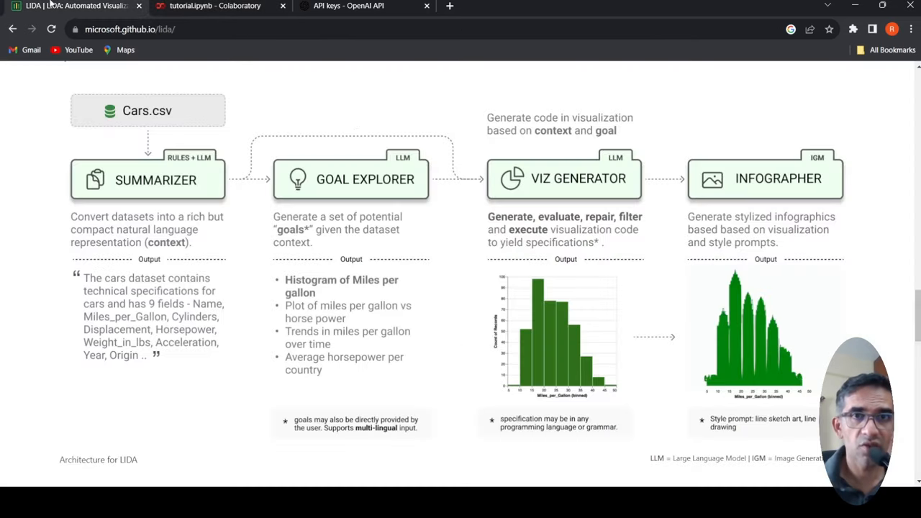
scroll(down, 3)
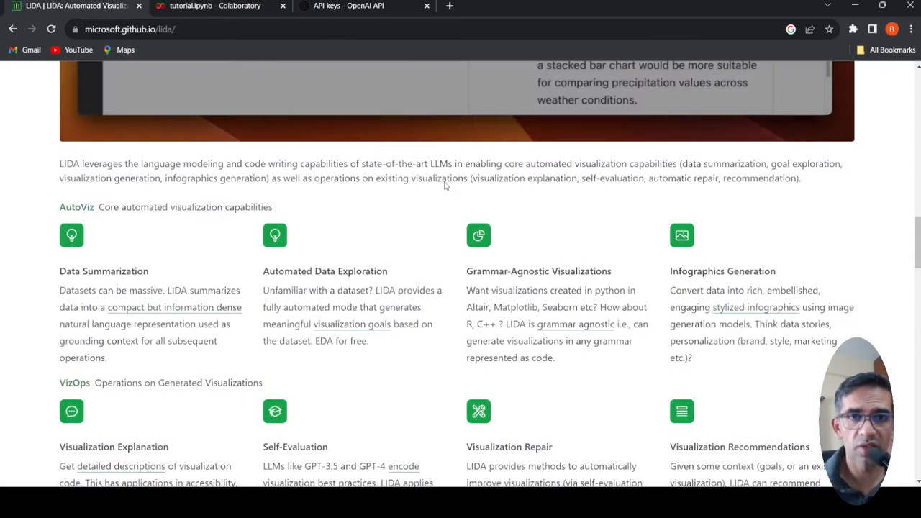
scroll(up, 3)
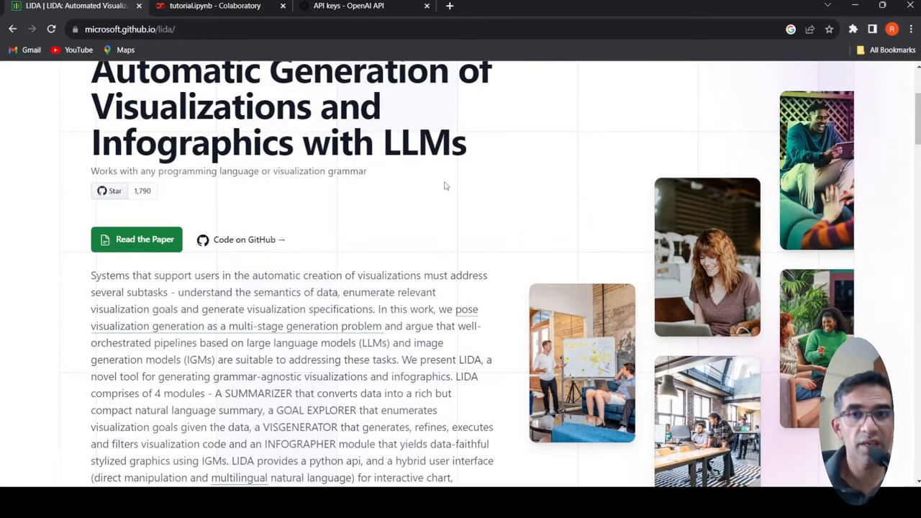
mouse_move(319, 201)
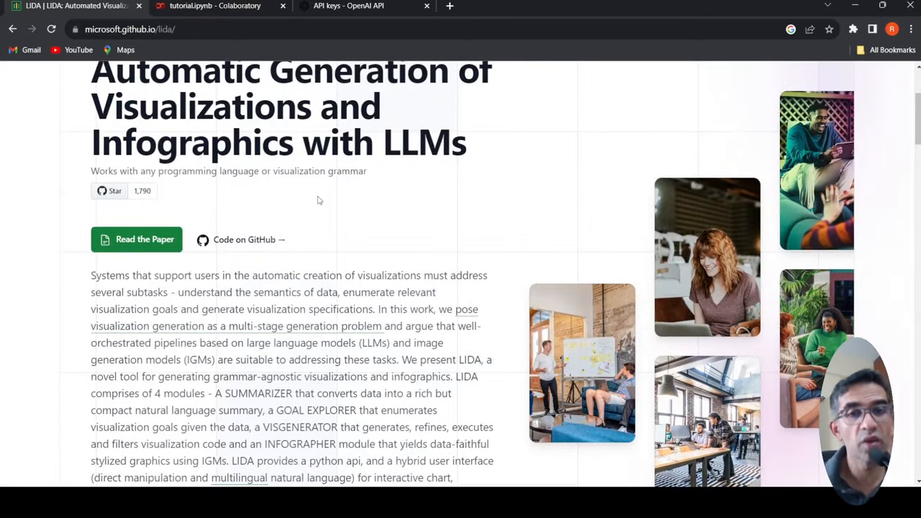
scroll(down, 3)
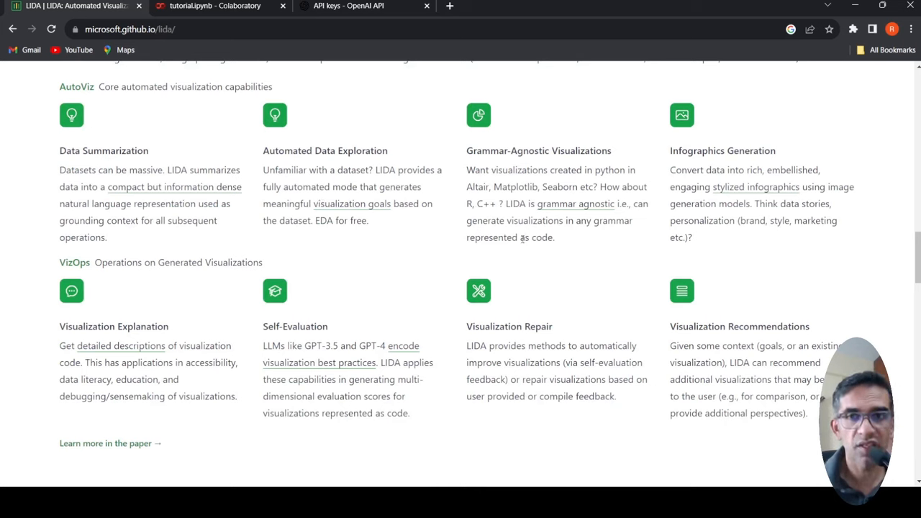
mouse_move(340, 294)
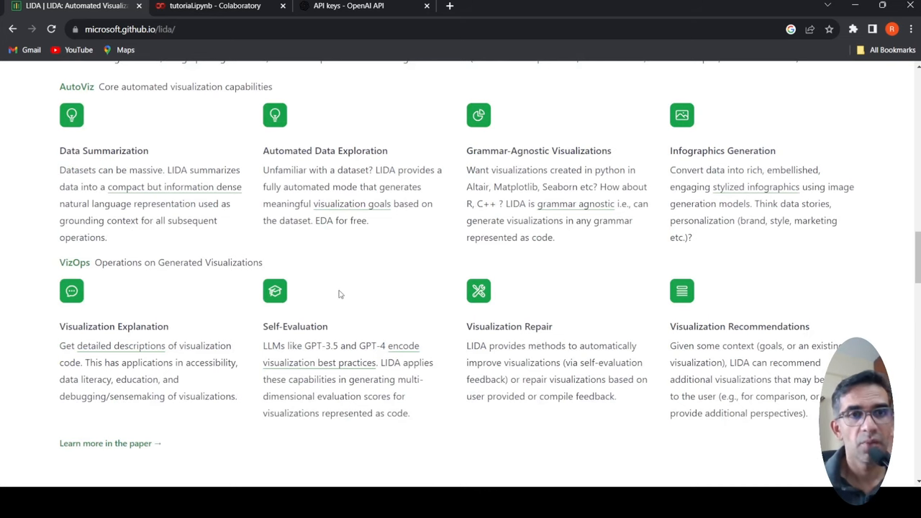
scroll(down, 3)
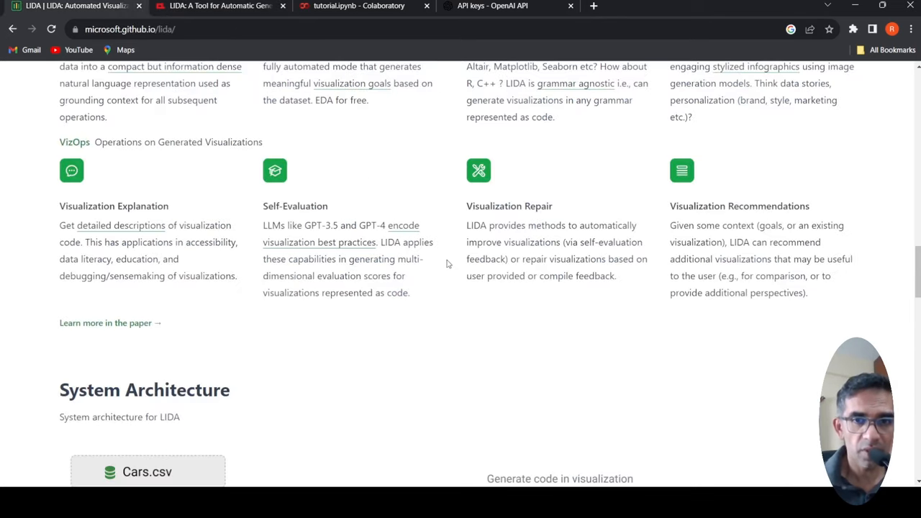
scroll(up, 3)
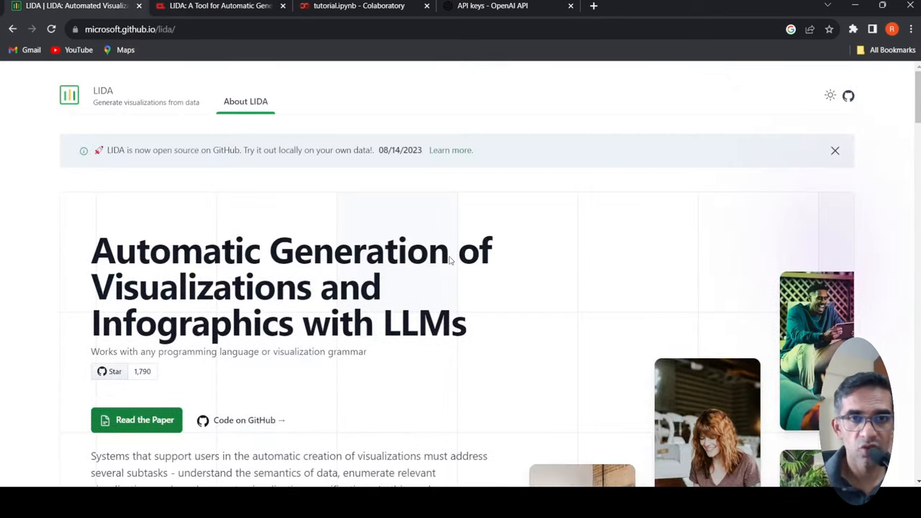